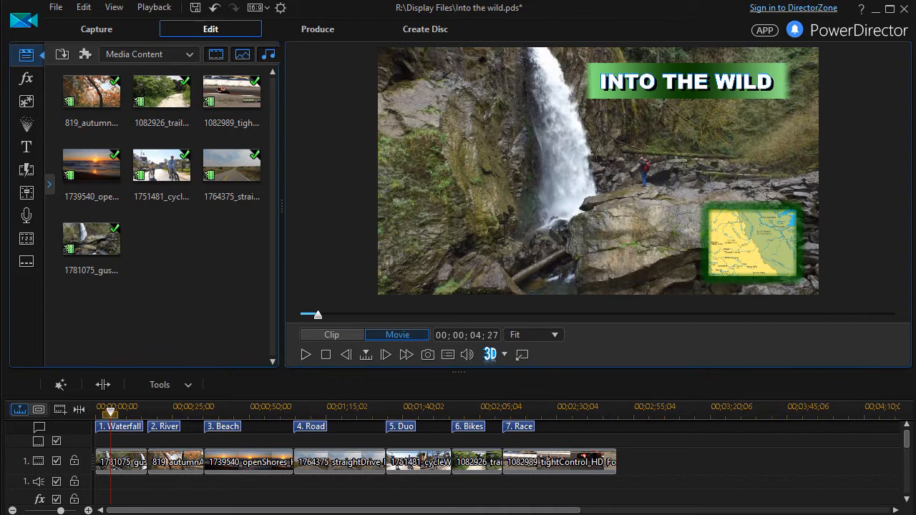
{"action": "mouse_move", "coordinate": [716, 449]}
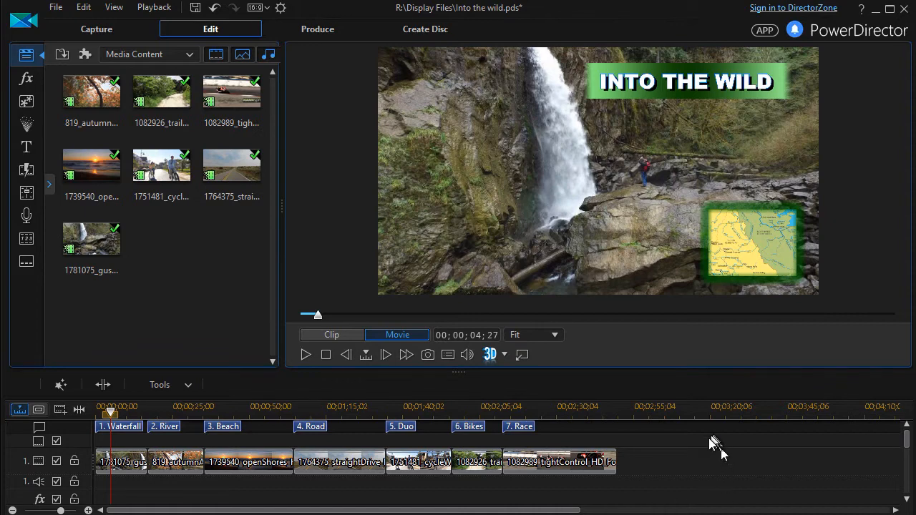
{"action": "mouse_move", "coordinate": [699, 456]}
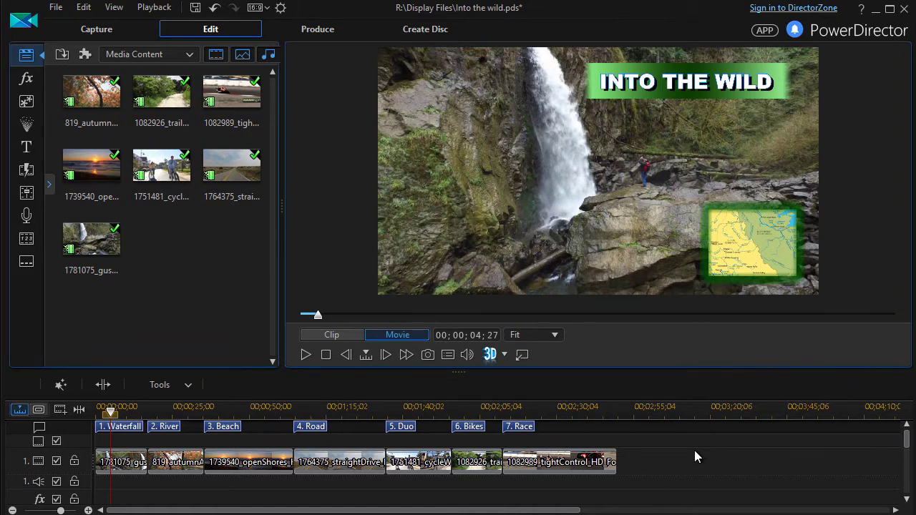
{"action": "mouse_move", "coordinate": [519, 426]}
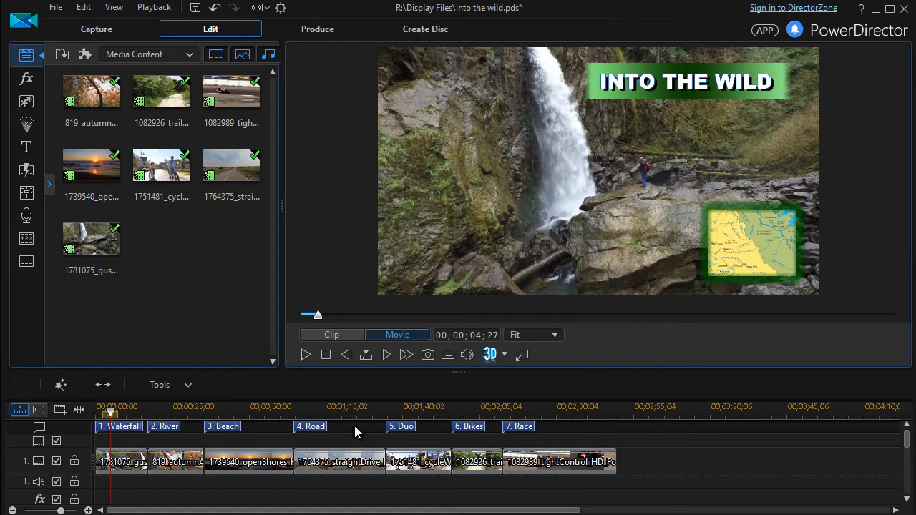
{"action": "mouse_move", "coordinate": [354, 427]}
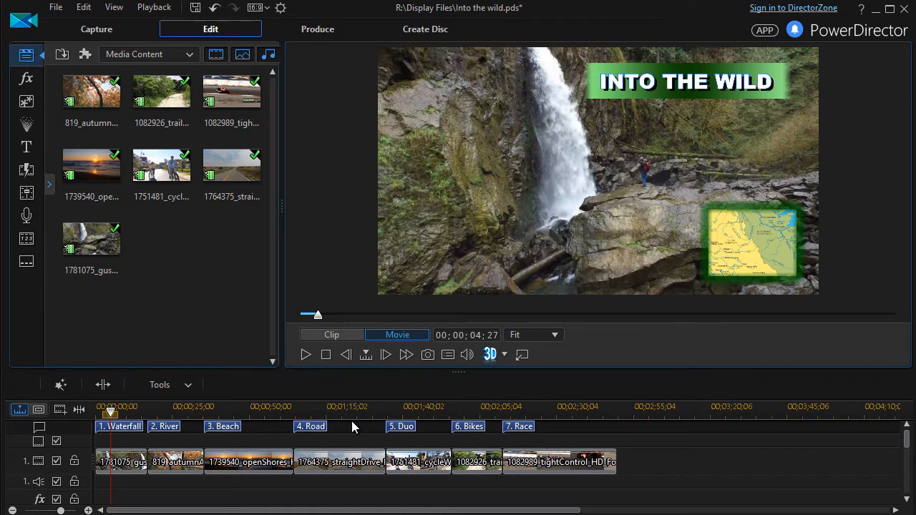
{"action": "mouse_move", "coordinate": [358, 432]}
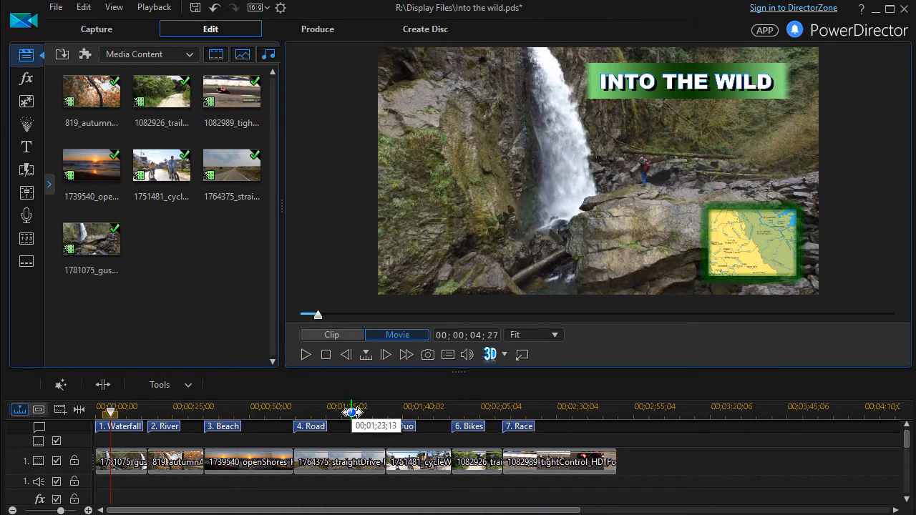
- Enter Create Disc and browse the disc menu template gallery
{"action": "left_click_drag", "start_coordinate": [351, 399], "coordinate": [364, 400]}
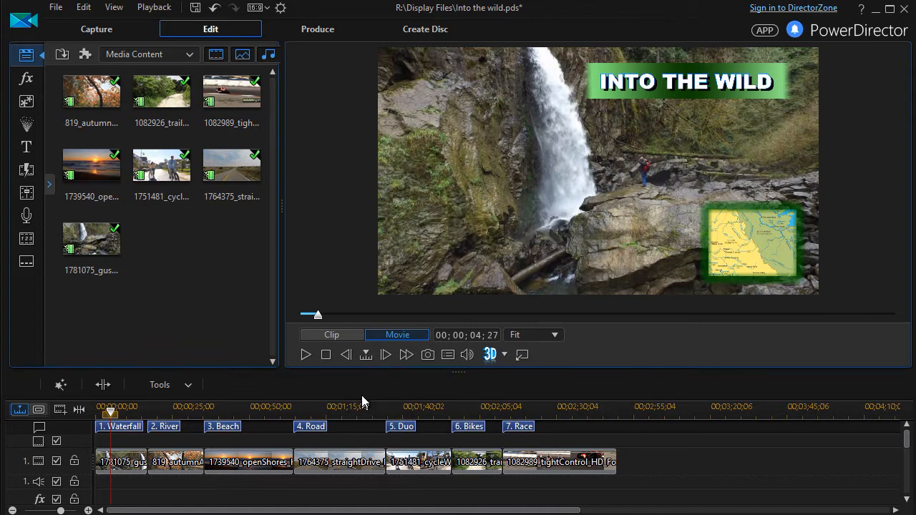
{"action": "mouse_move", "coordinate": [418, 37]}
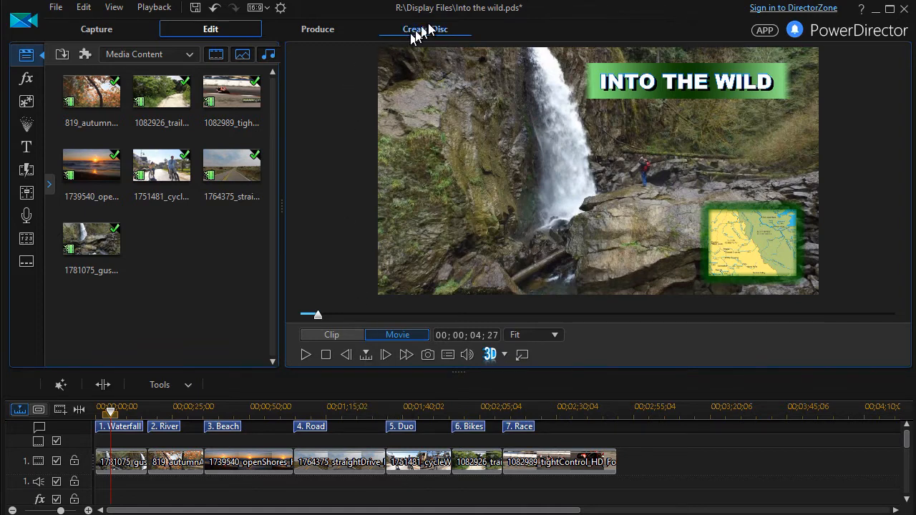
{"action": "mouse_move", "coordinate": [427, 34]}
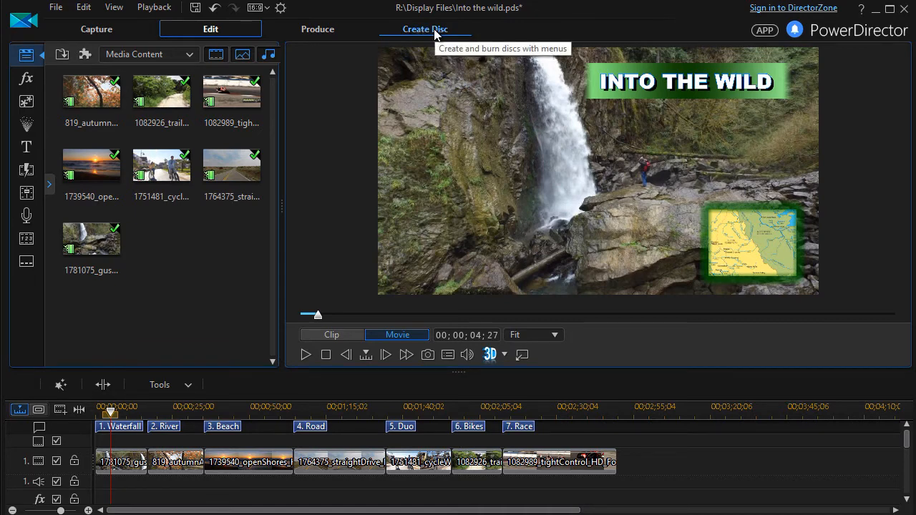
{"action": "left_click", "coordinate": [425, 29]}
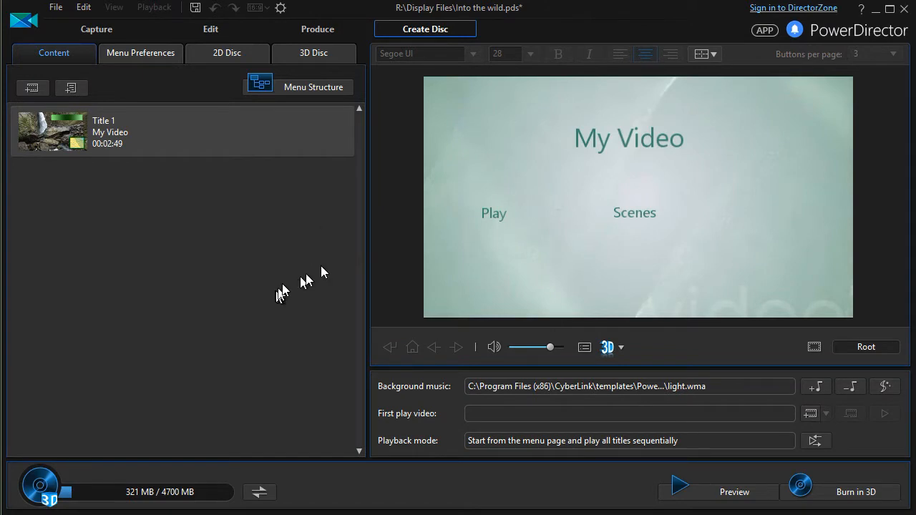
{"action": "mouse_move", "coordinate": [524, 140]}
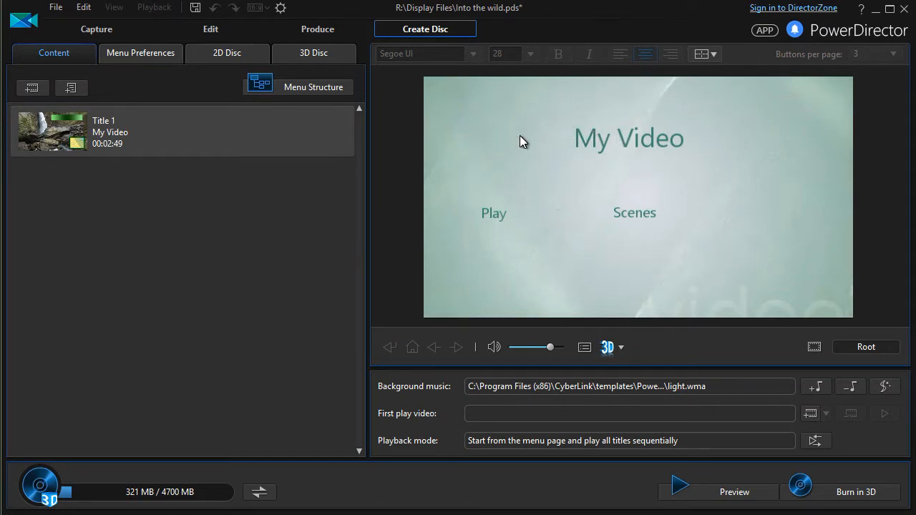
{"action": "mouse_move", "coordinate": [513, 139]}
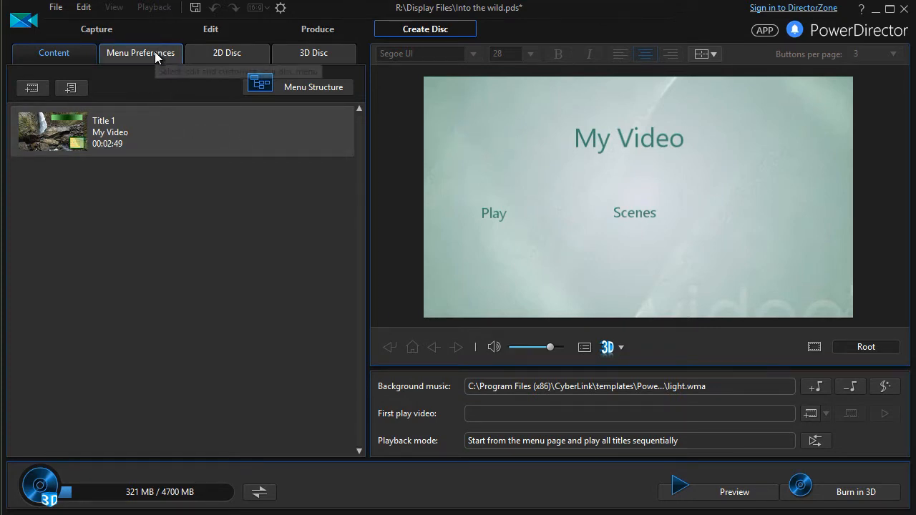
{"action": "left_click", "coordinate": [141, 53]}
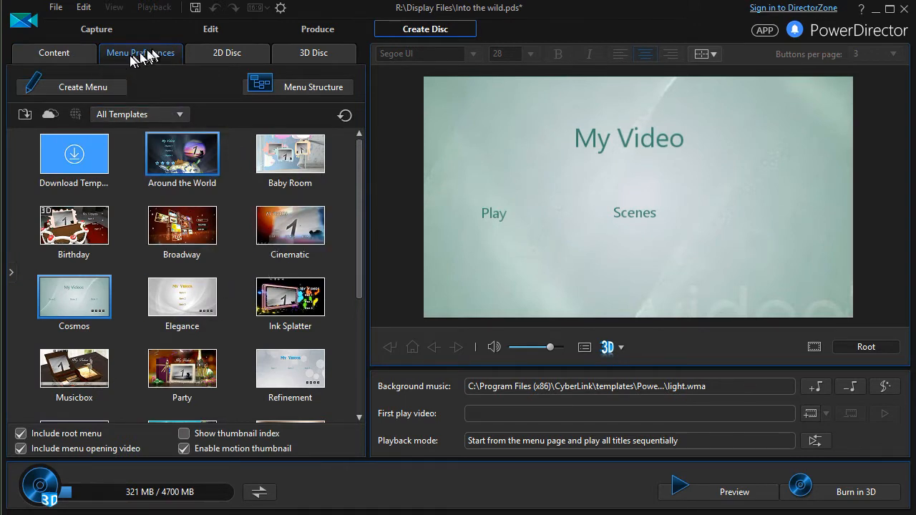
{"action": "mouse_move", "coordinate": [131, 56]}
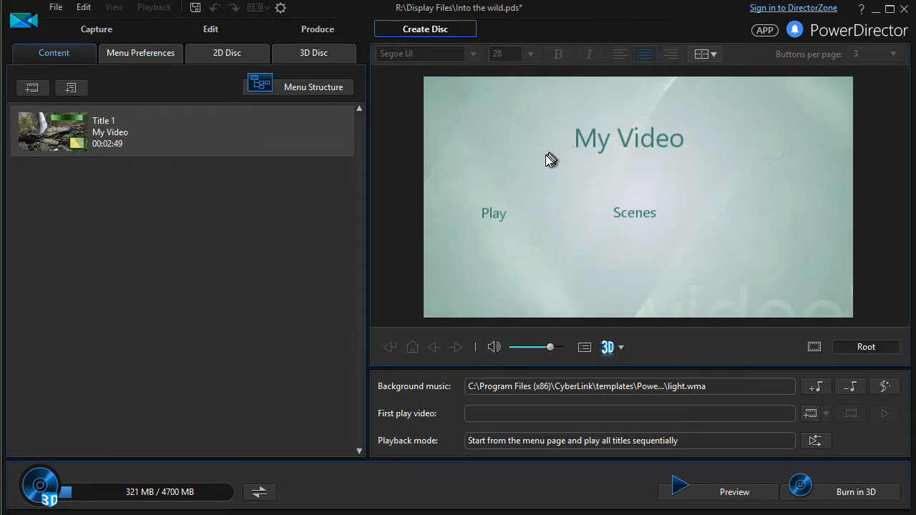
{"action": "mouse_move", "coordinate": [866, 348]}
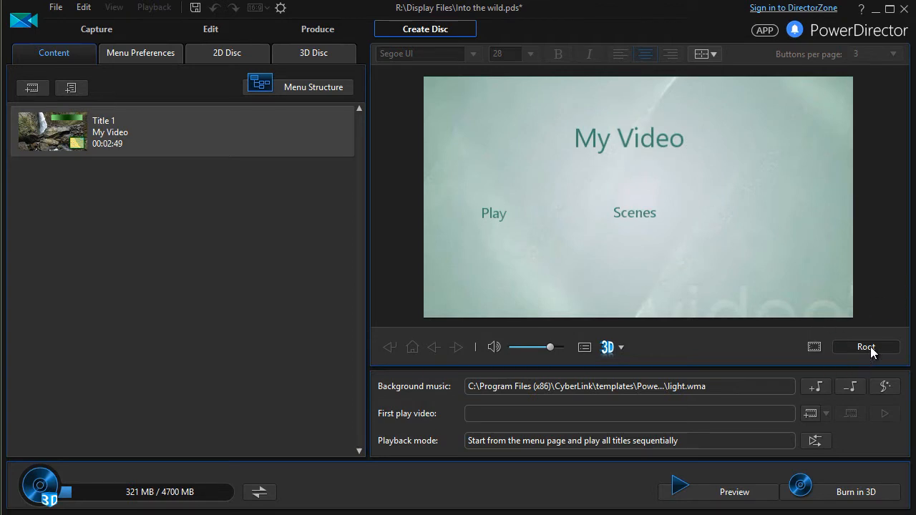
{"action": "mouse_move", "coordinate": [747, 257]}
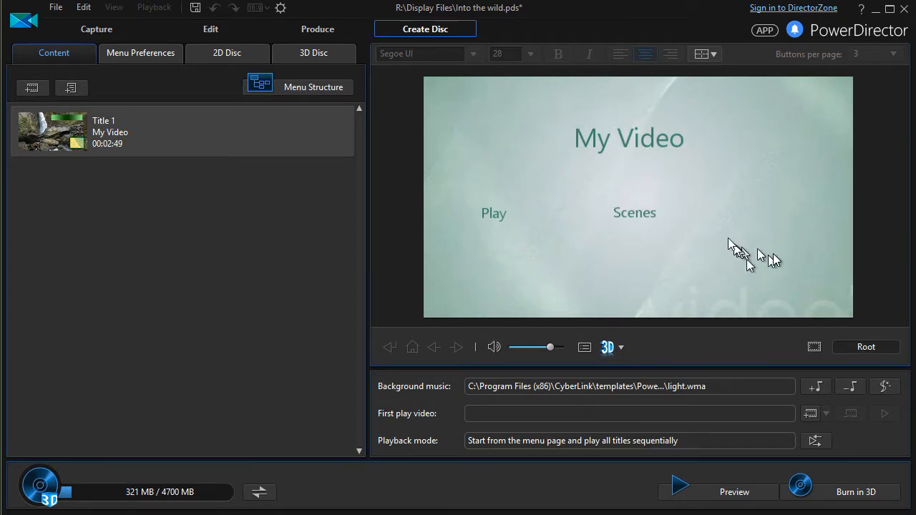
{"action": "mouse_move", "coordinate": [384, 156]}
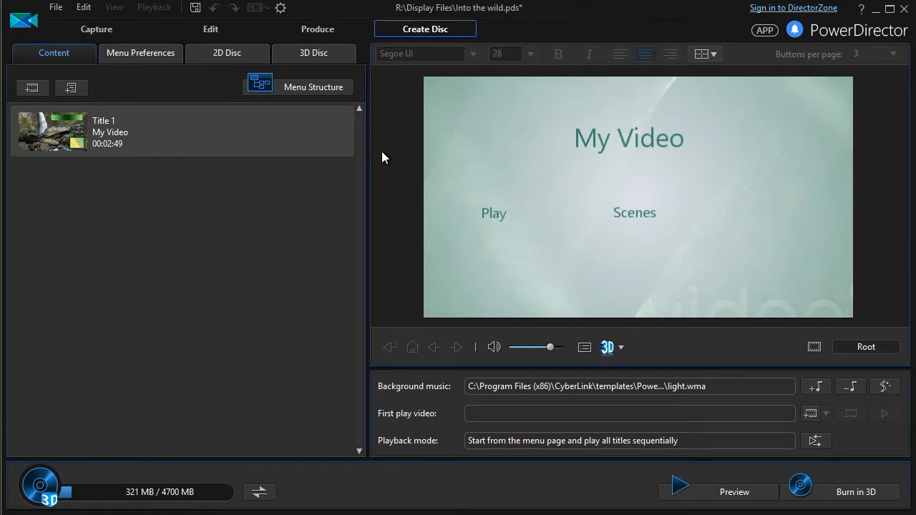
{"action": "mouse_move", "coordinate": [284, 94]}
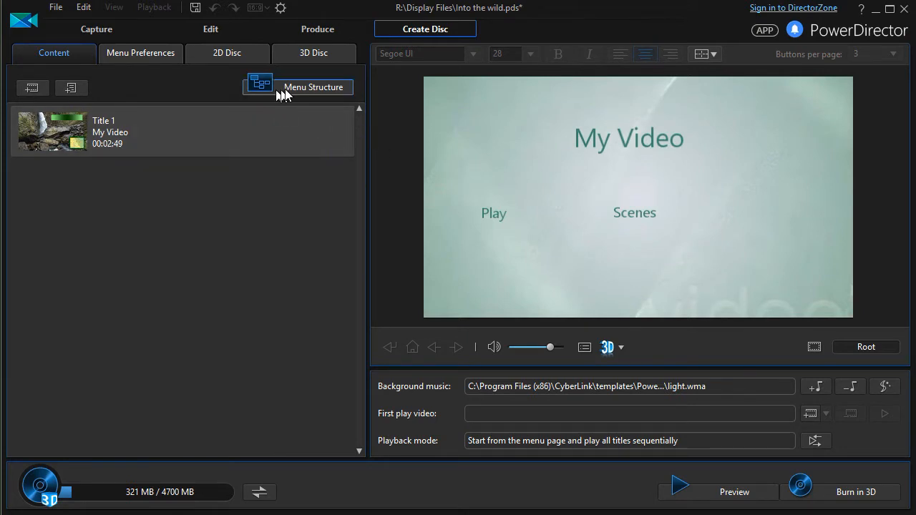
{"action": "mouse_move", "coordinate": [316, 93]}
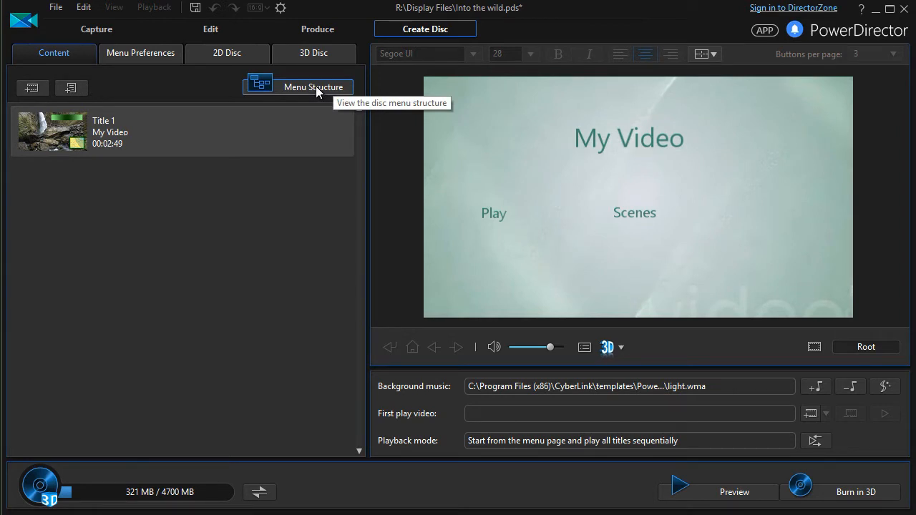
- View the Menu Structure tree and select the root My Video page
{"action": "left_click", "coordinate": [315, 87]}
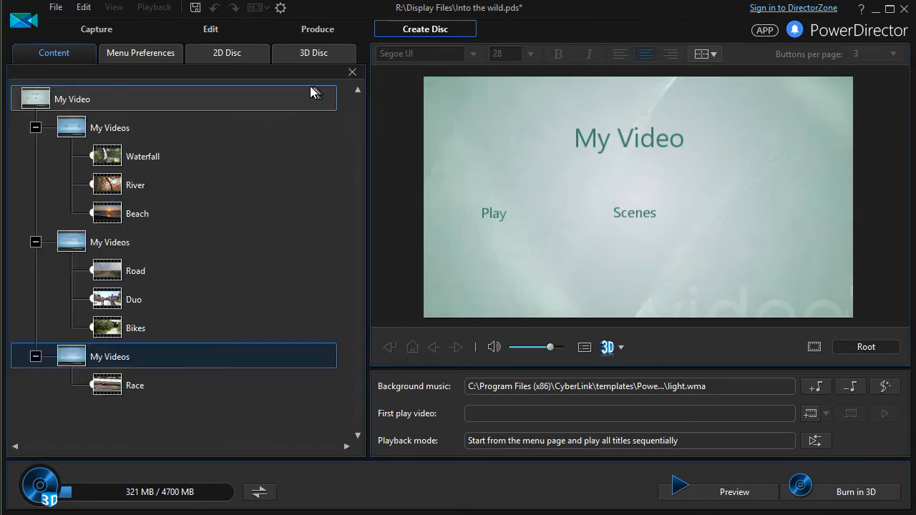
{"action": "mouse_move", "coordinate": [241, 106]}
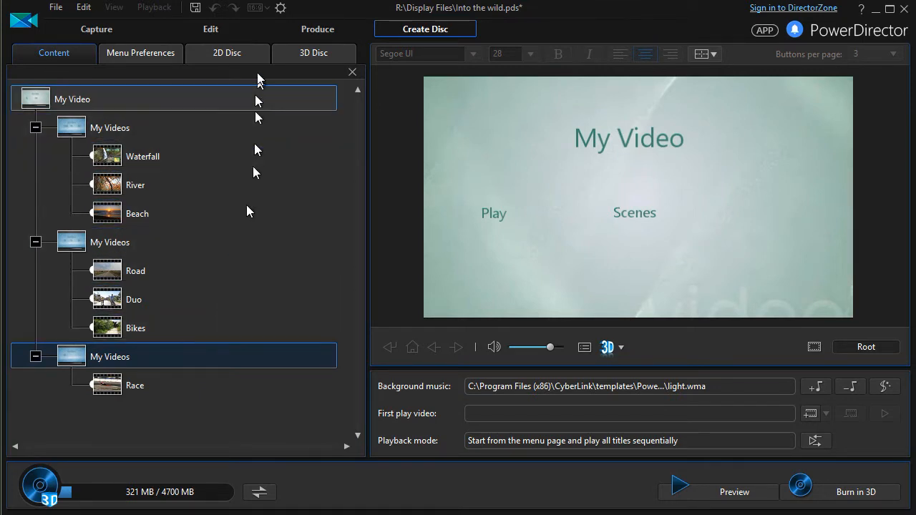
{"action": "mouse_move", "coordinate": [249, 106]}
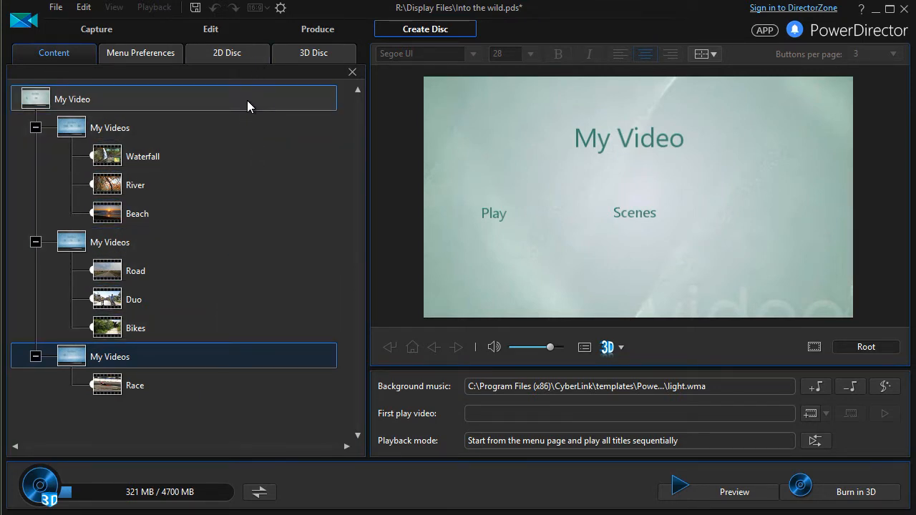
{"action": "mouse_move", "coordinate": [171, 106]}
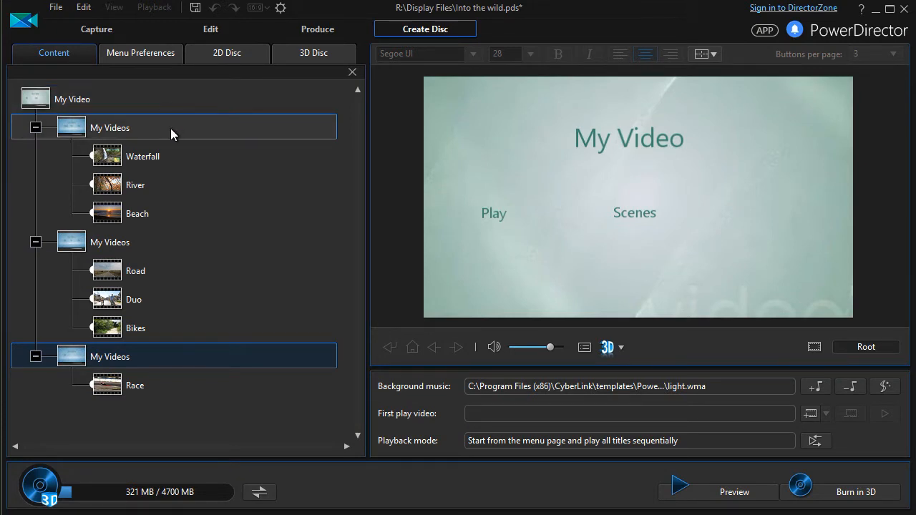
{"action": "left_click", "coordinate": [71, 99]}
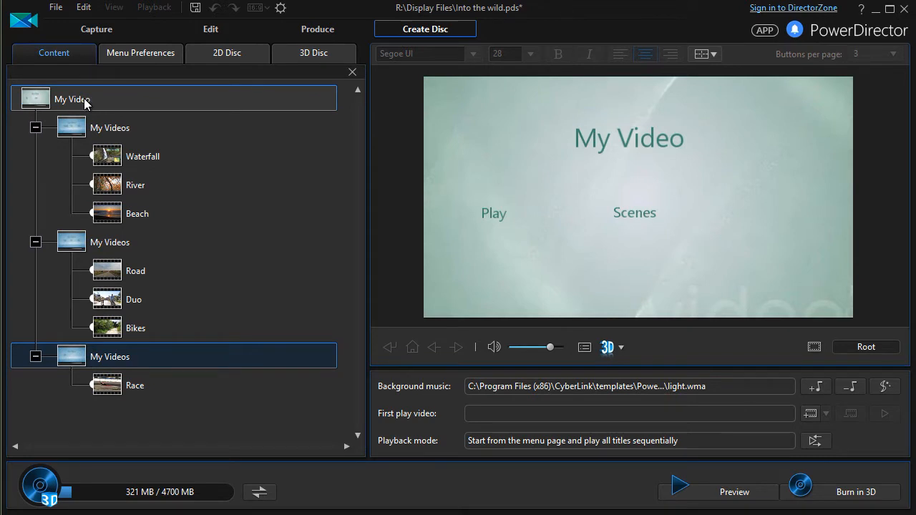
- Edit the menu title text in the preview to read Super Movie
{"action": "double_click", "coordinate": [629, 137]}
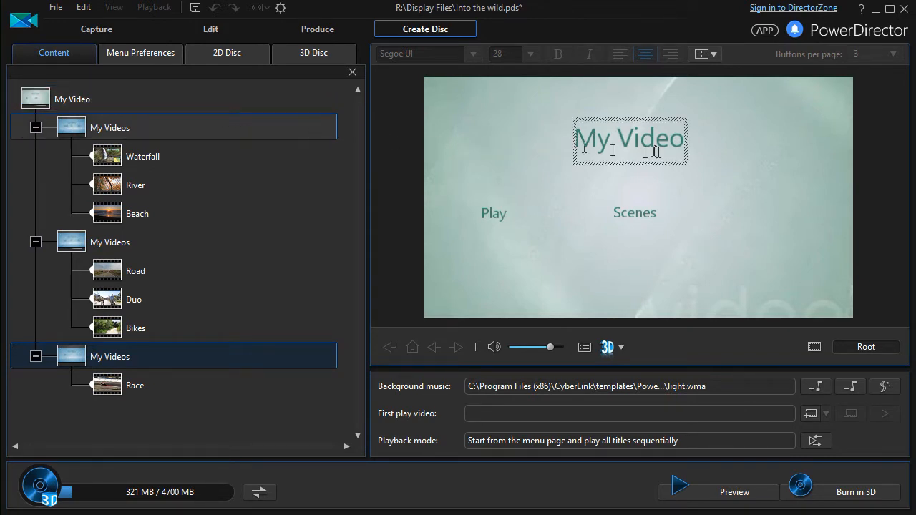
{"action": "left_click", "coordinate": [509, 143]}
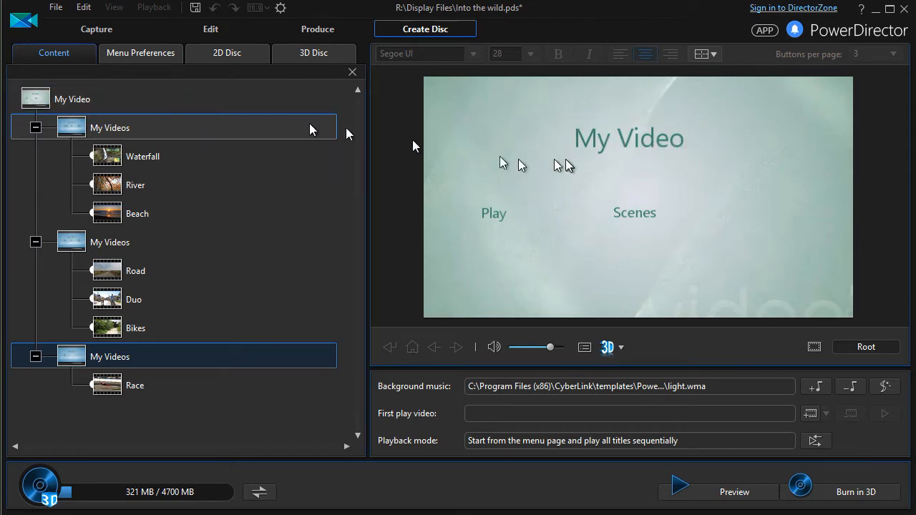
{"action": "left_click", "coordinate": [630, 137]}
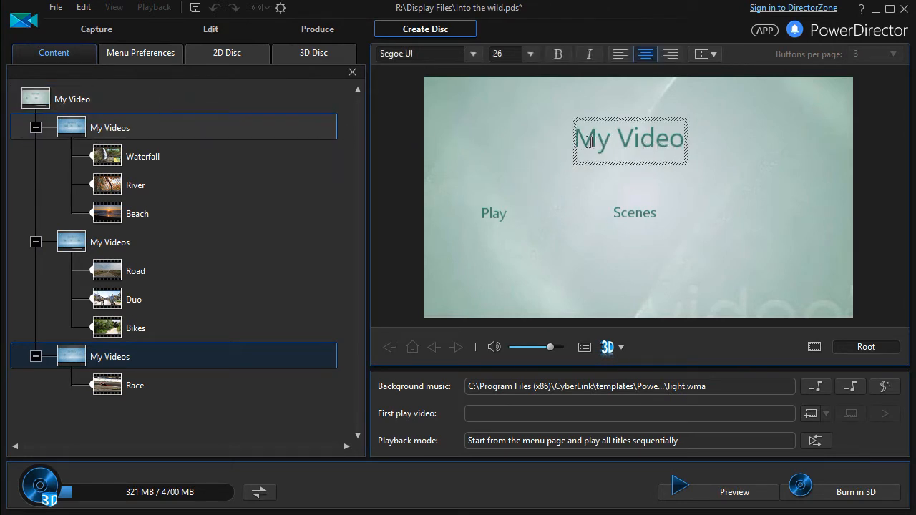
{"action": "left_click", "coordinate": [630, 140]}
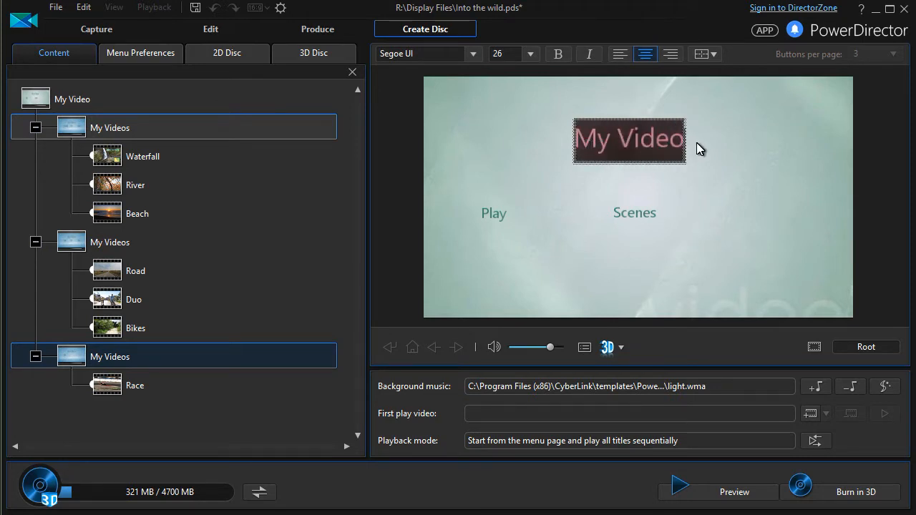
{"action": "type", "text": "Super Movie"}
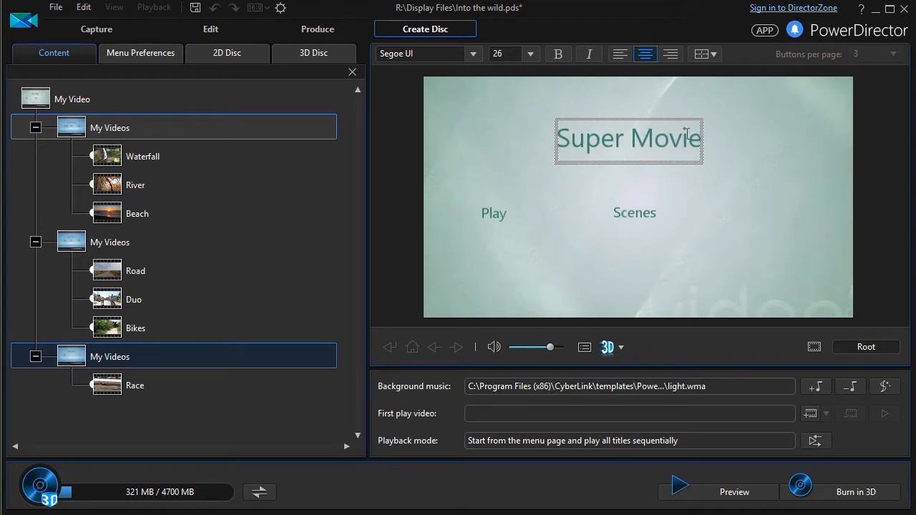
{"action": "left_click", "coordinate": [476, 140]}
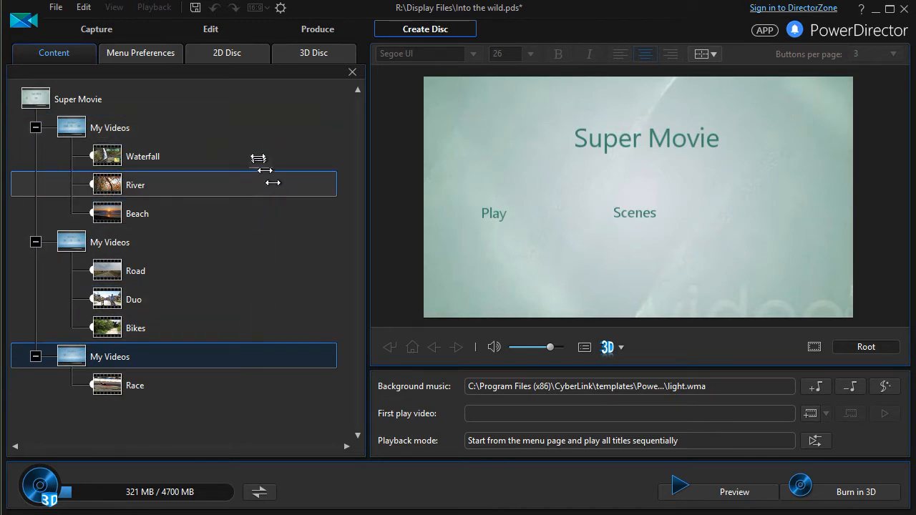
- Preview chapter pages 1 to 3 (Waterfall–Beach, Road–Bikes, Race) and return to page one
{"action": "left_click", "coordinate": [109, 127]}
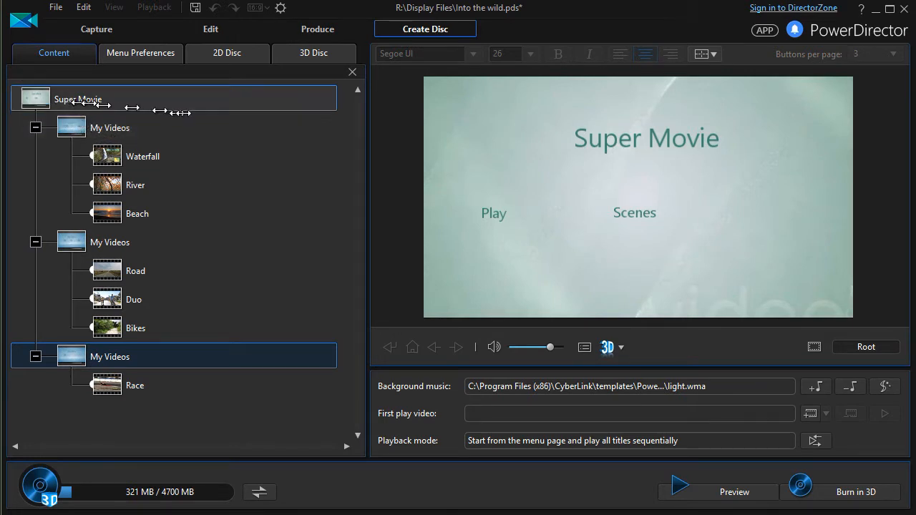
{"action": "mouse_move", "coordinate": [115, 109]}
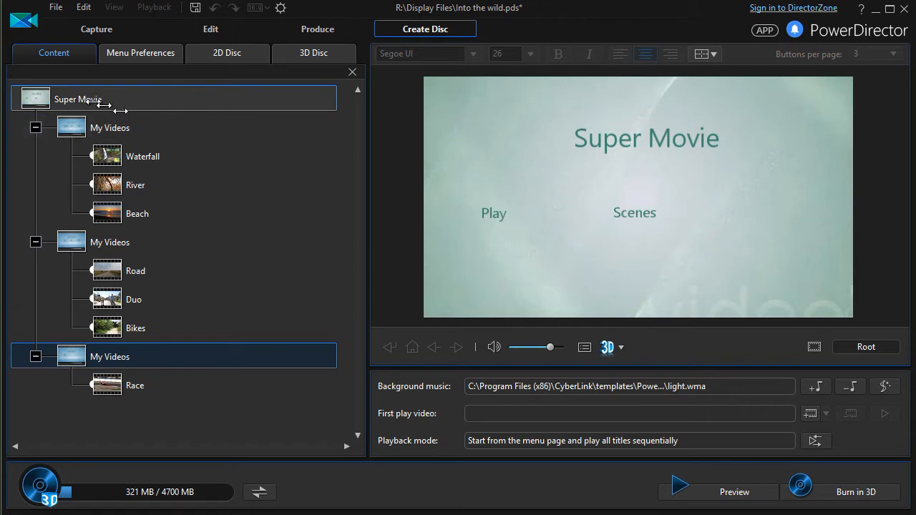
{"action": "left_click", "coordinate": [110, 127]}
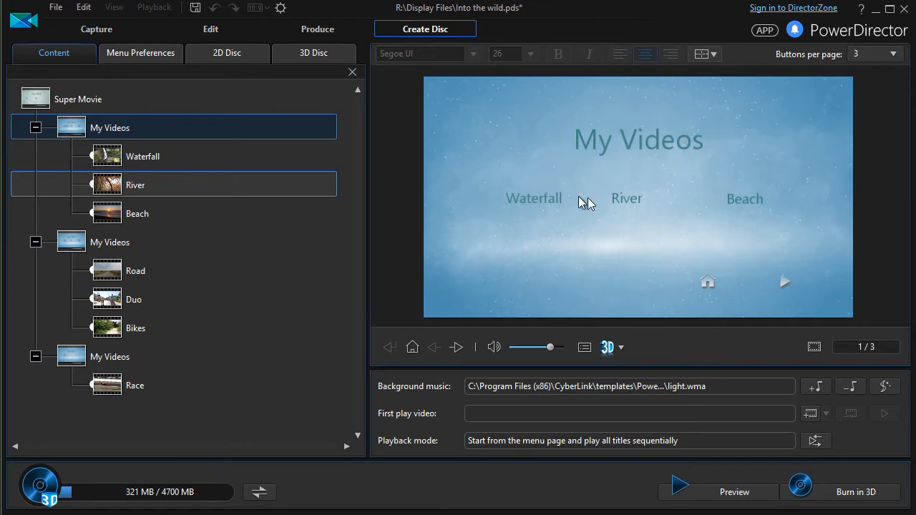
{"action": "mouse_move", "coordinate": [872, 359]}
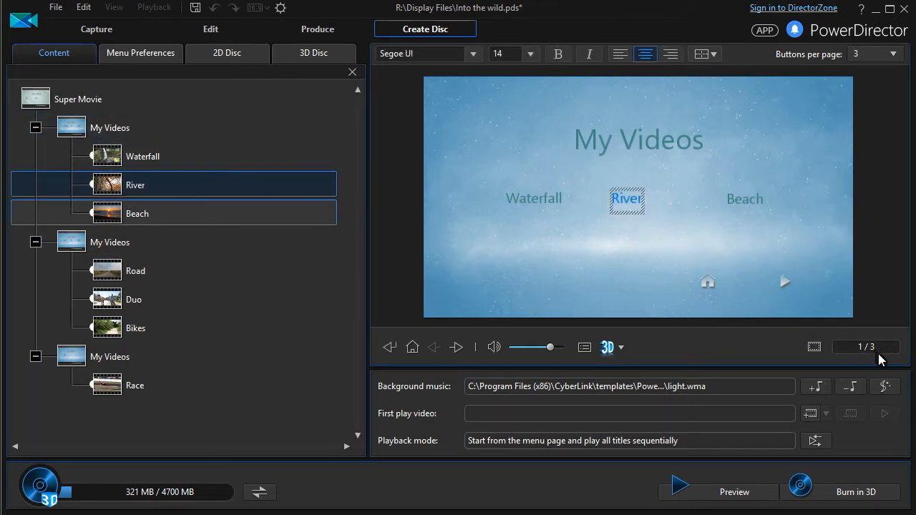
{"action": "mouse_move", "coordinate": [635, 215]}
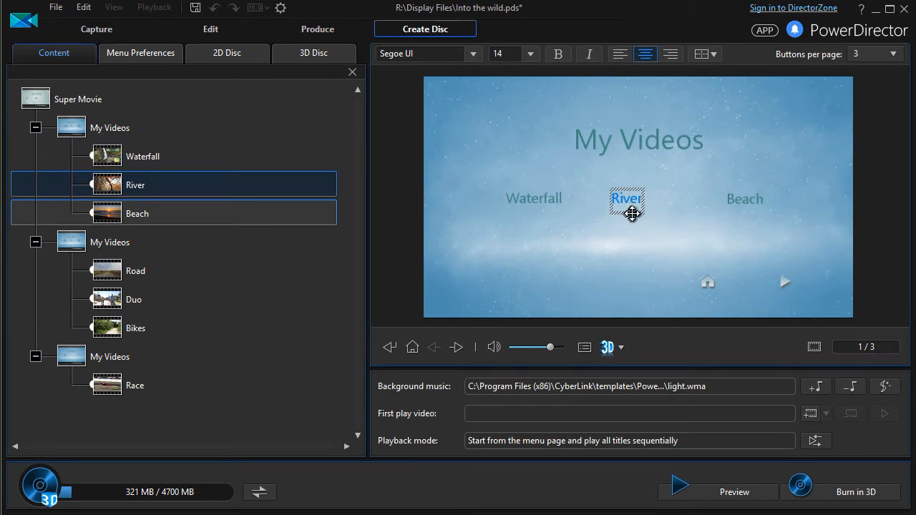
{"action": "left_click", "coordinate": [134, 299]}
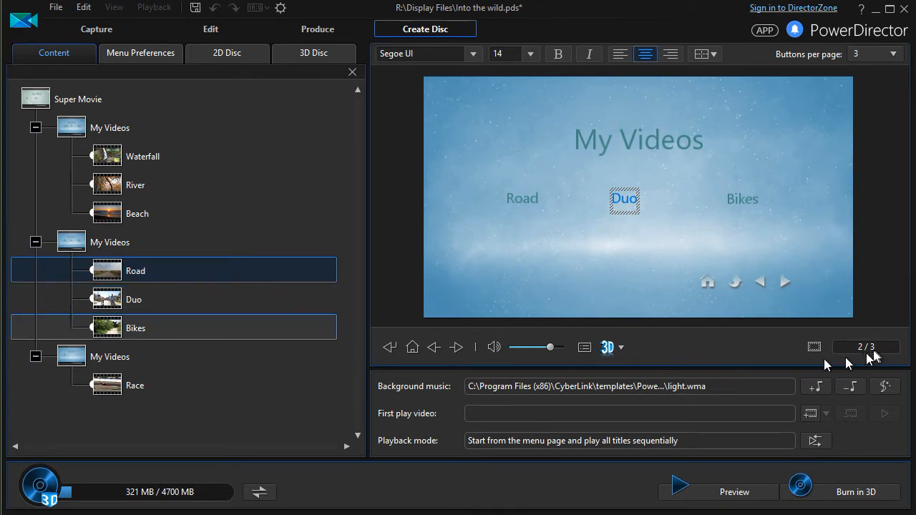
{"action": "left_click", "coordinate": [134, 385]}
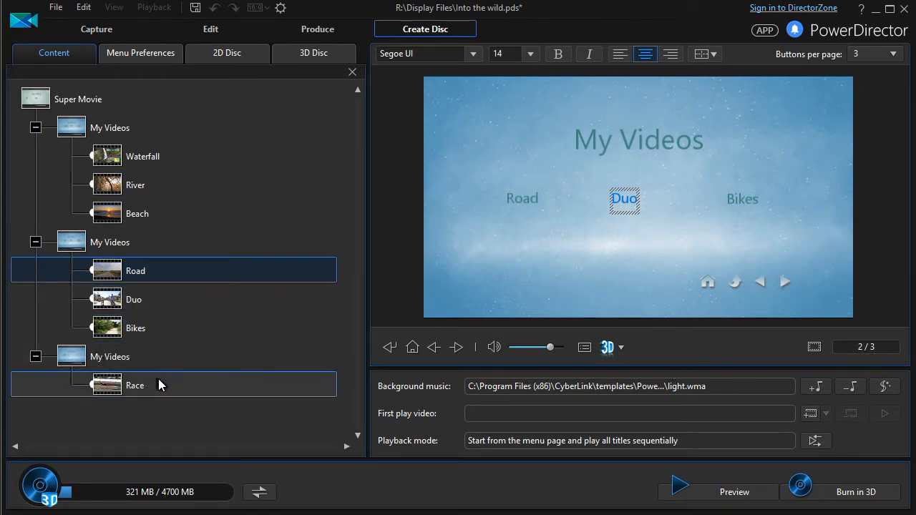
{"action": "left_click", "coordinate": [135, 385]}
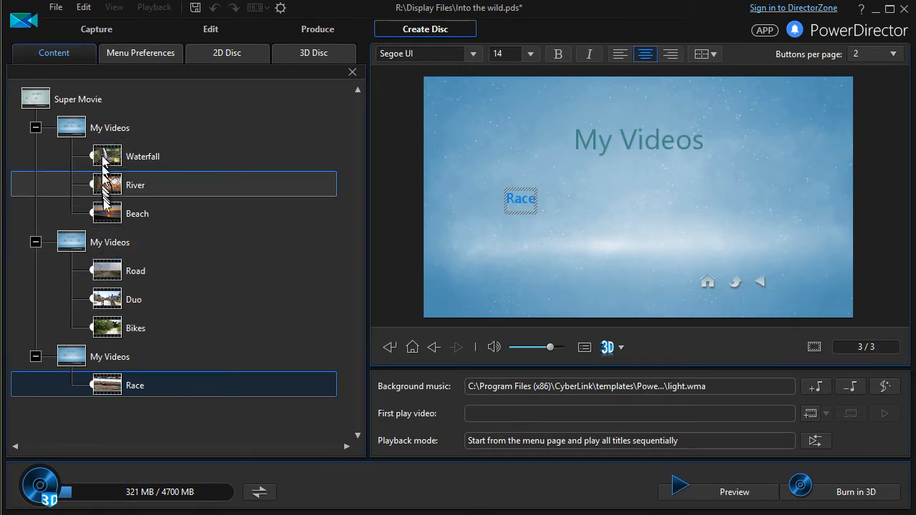
{"action": "left_click", "coordinate": [137, 213]}
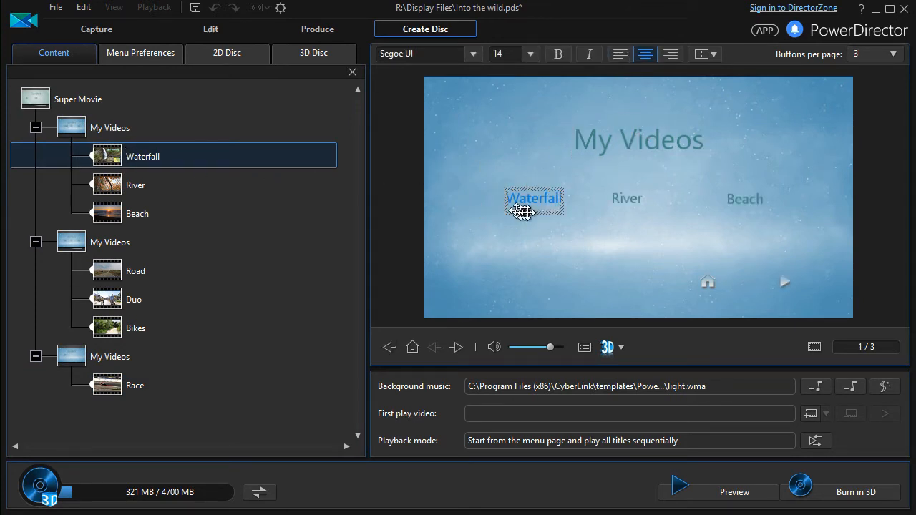
{"action": "mouse_move", "coordinate": [604, 223]}
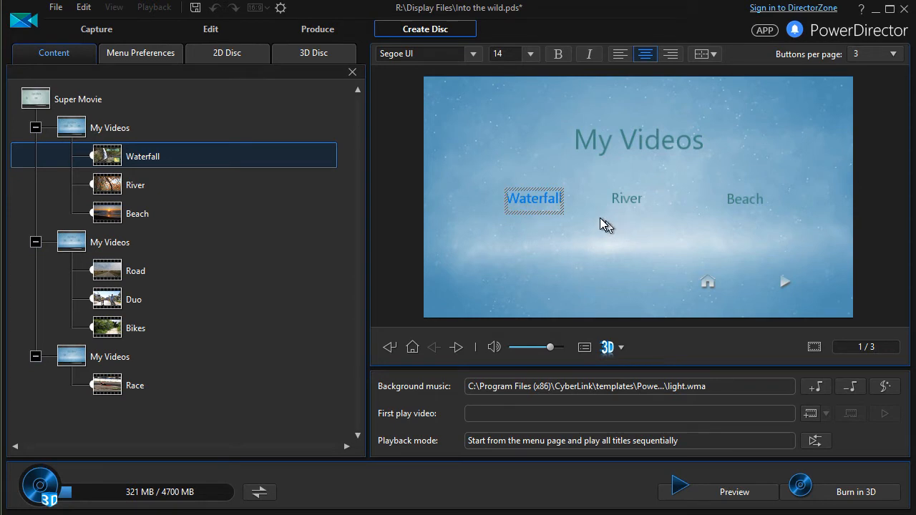
{"action": "mouse_move", "coordinate": [658, 218]}
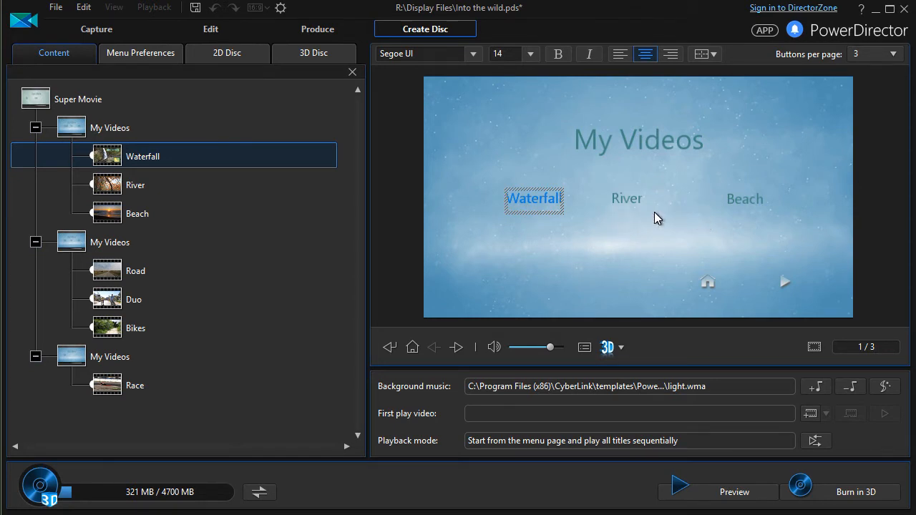
{"action": "mouse_move", "coordinate": [909, 93]}
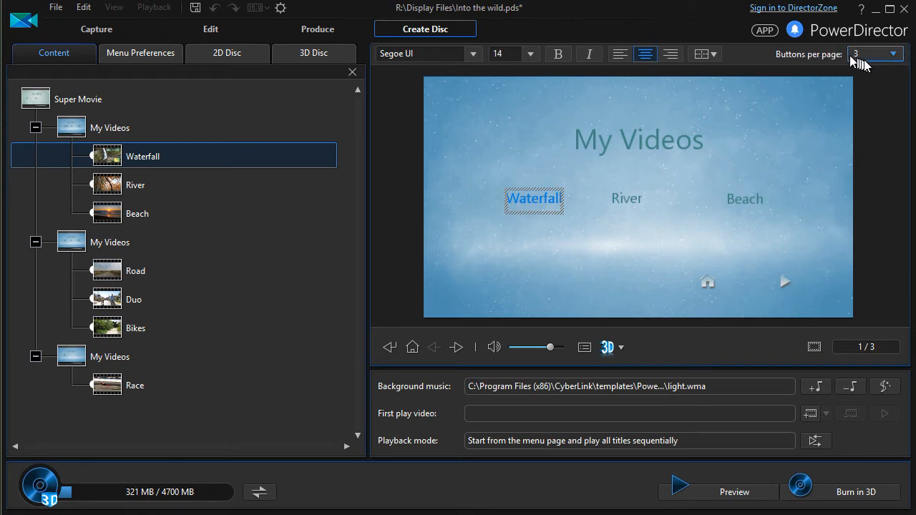
{"action": "mouse_move", "coordinate": [865, 56]}
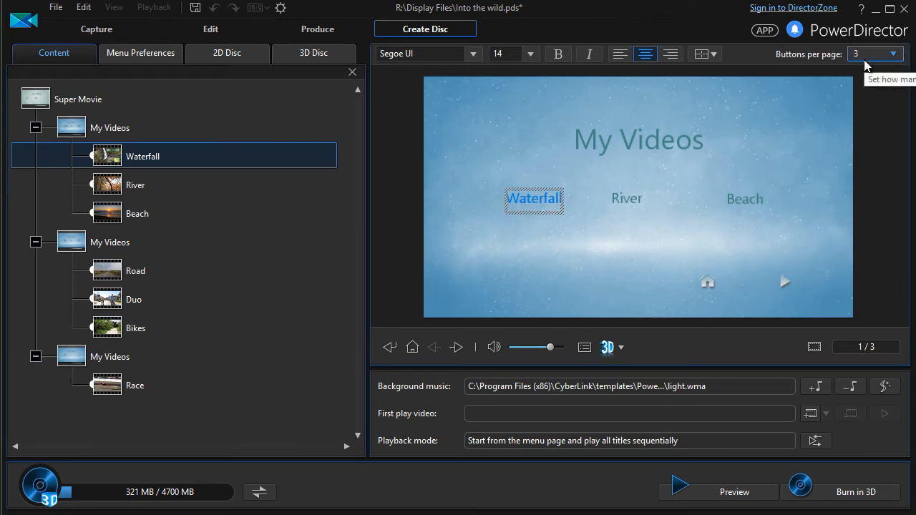
- Bring up the Buttons per page choices for the first page
{"action": "left_click", "coordinate": [893, 54]}
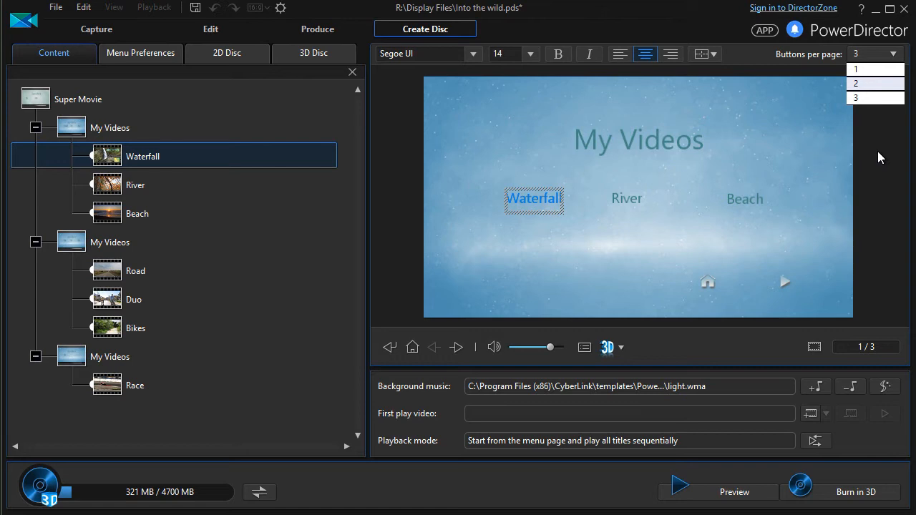
{"action": "mouse_move", "coordinate": [874, 99]}
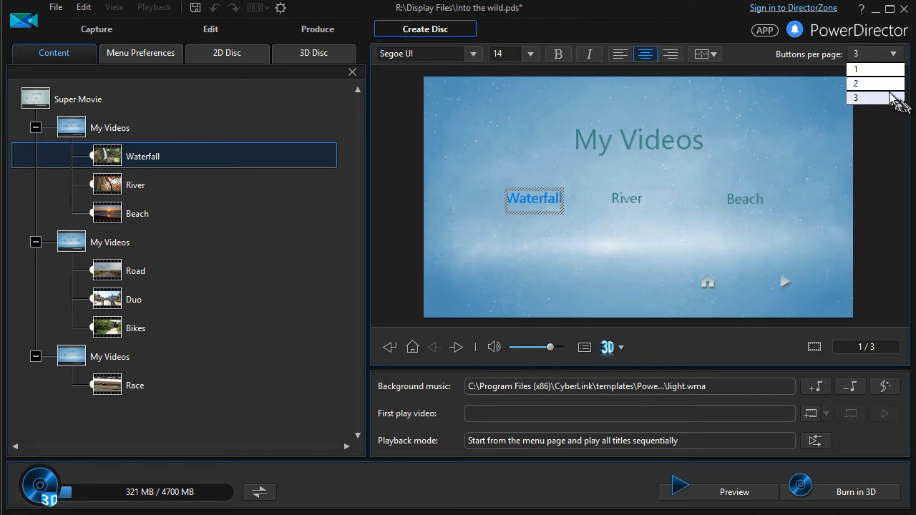
- Choose 2 buttons per page and check the regrouped third page with Bikes and Race
{"action": "left_click", "coordinate": [871, 83]}
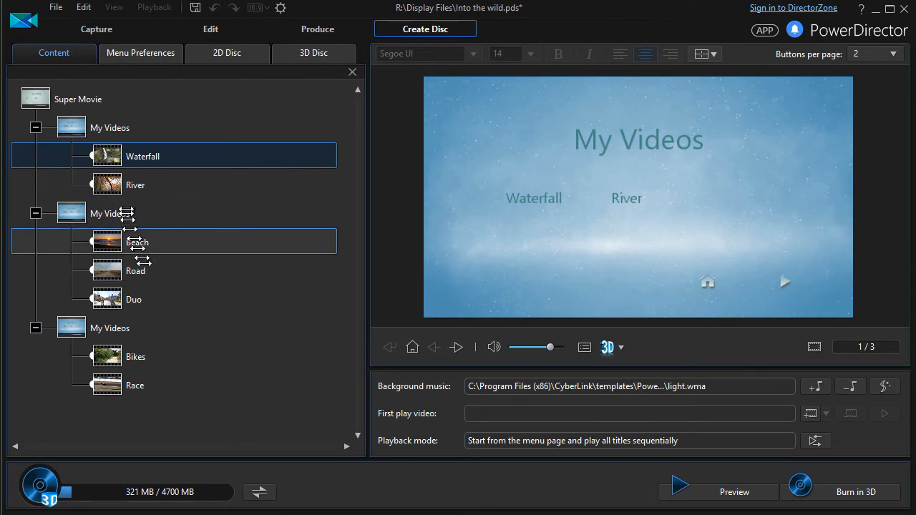
{"action": "left_click", "coordinate": [109, 328]}
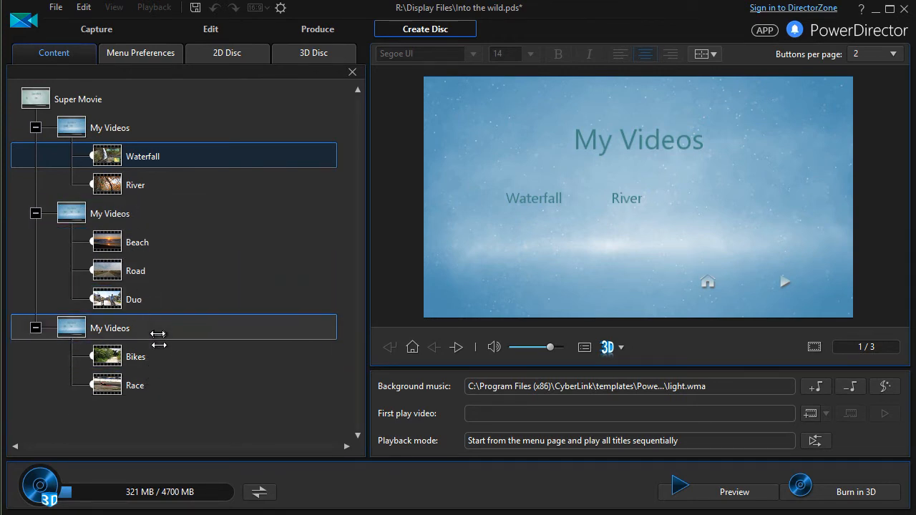
{"action": "left_click", "coordinate": [135, 356]}
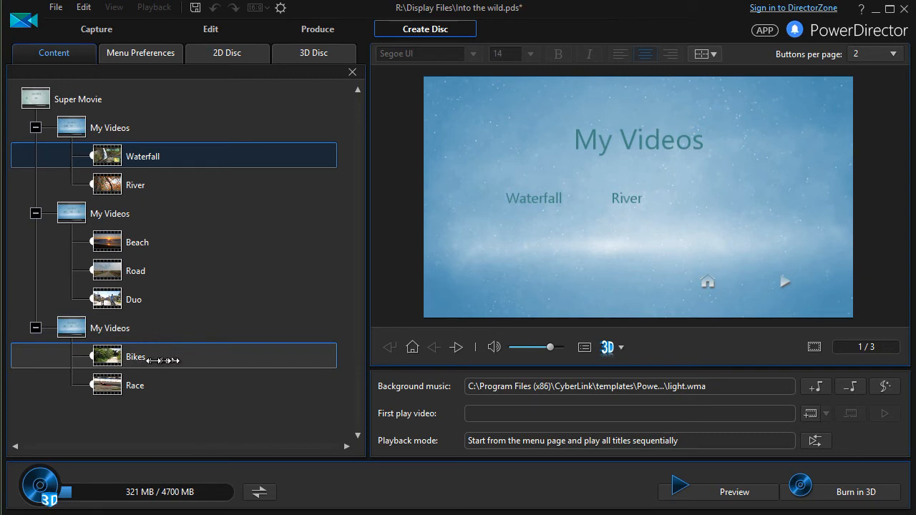
{"action": "left_click", "coordinate": [110, 328]}
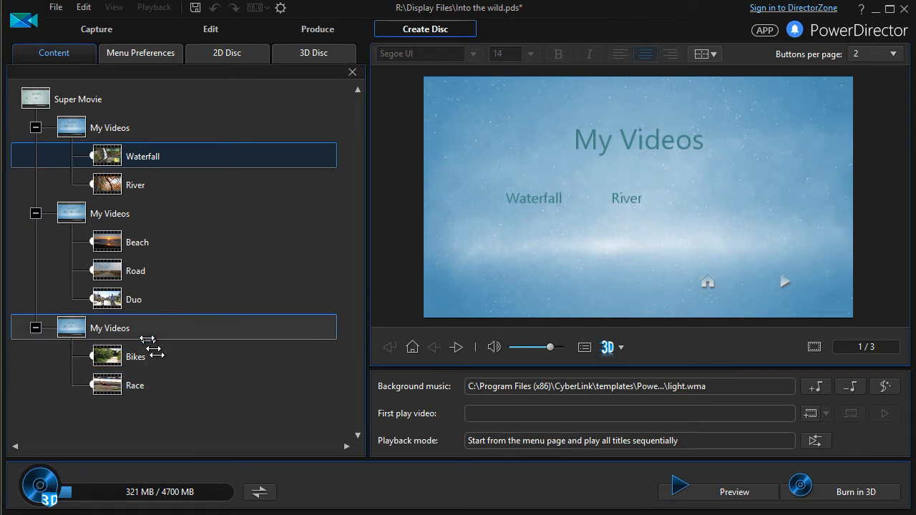
{"action": "left_click", "coordinate": [134, 357]}
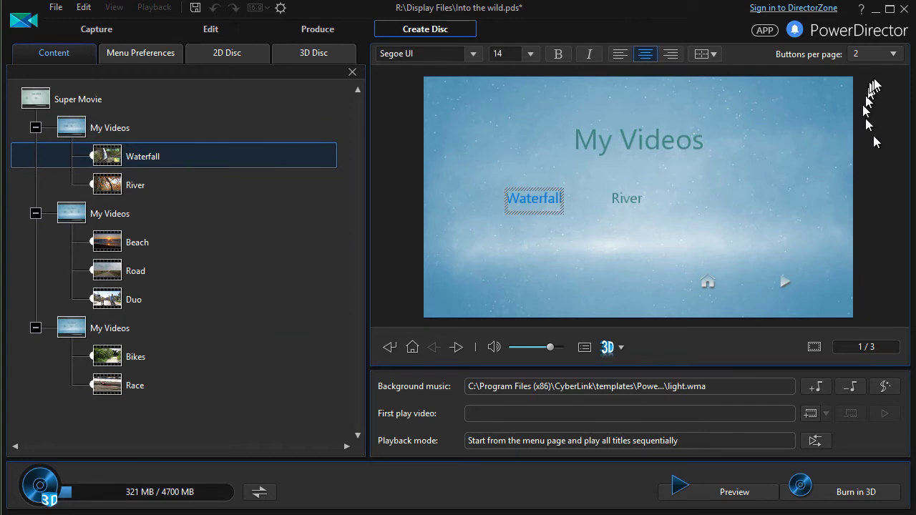
{"action": "left_click", "coordinate": [893, 54]}
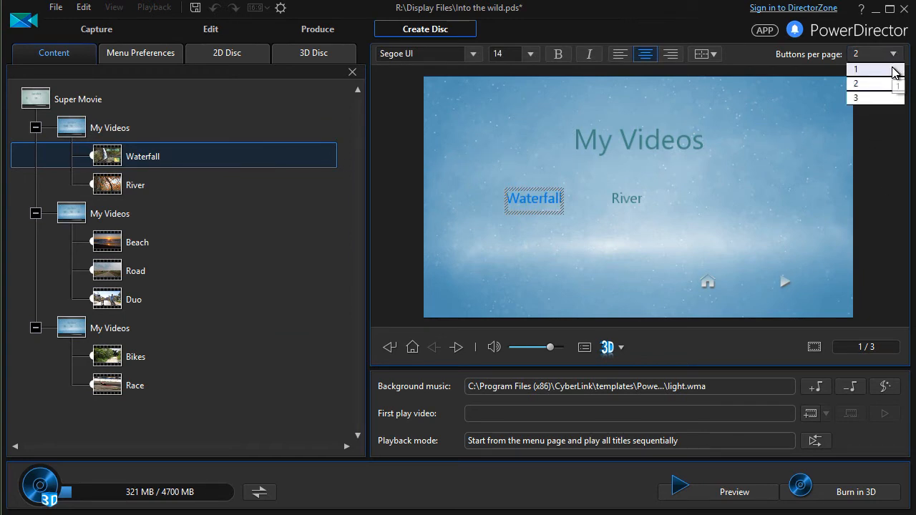
{"action": "left_click", "coordinate": [857, 69]}
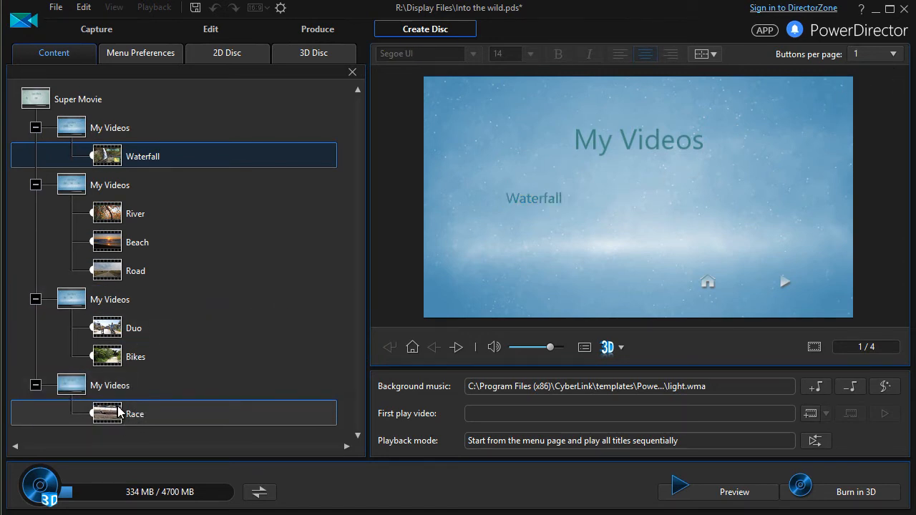
{"action": "left_click", "coordinate": [143, 156]}
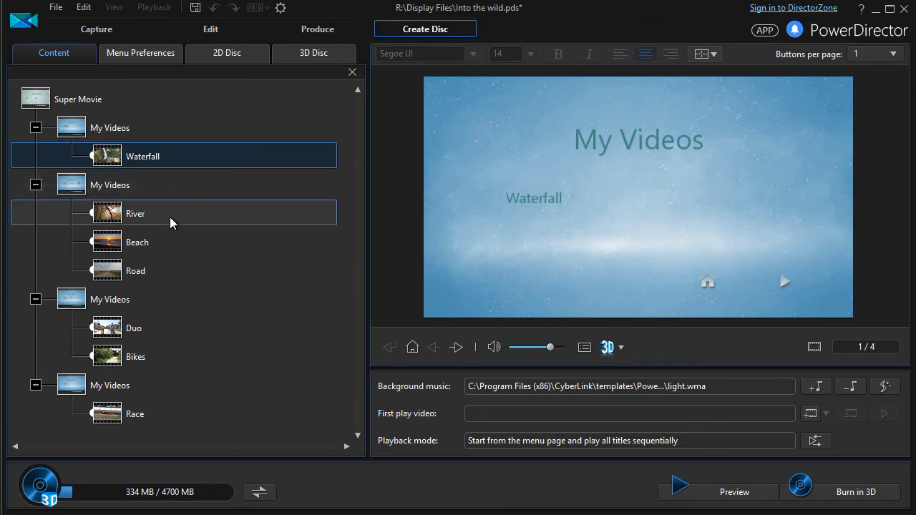
{"action": "left_click", "coordinate": [172, 299]}
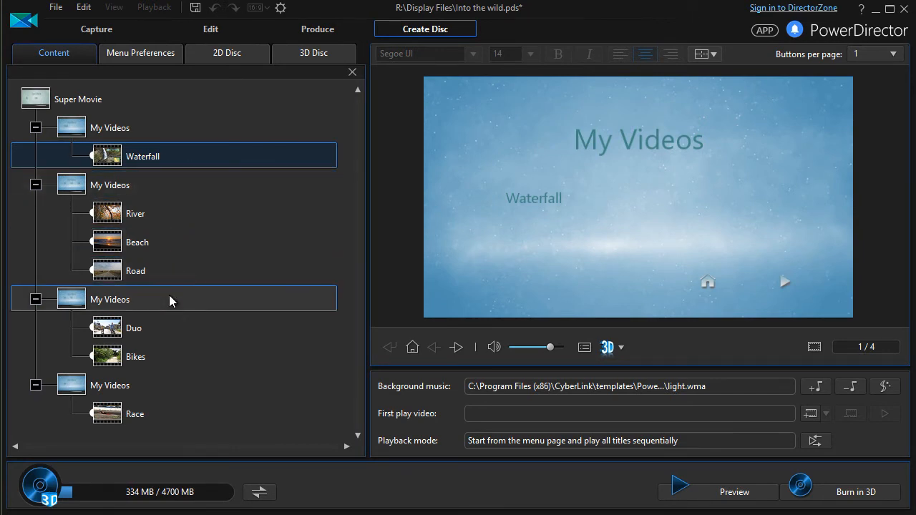
{"action": "left_click", "coordinate": [136, 357]}
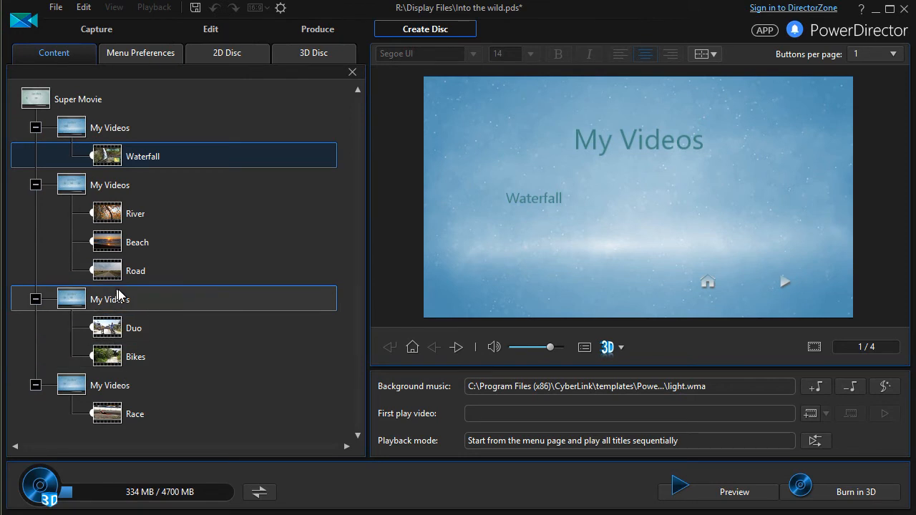
{"action": "left_click", "coordinate": [134, 328]}
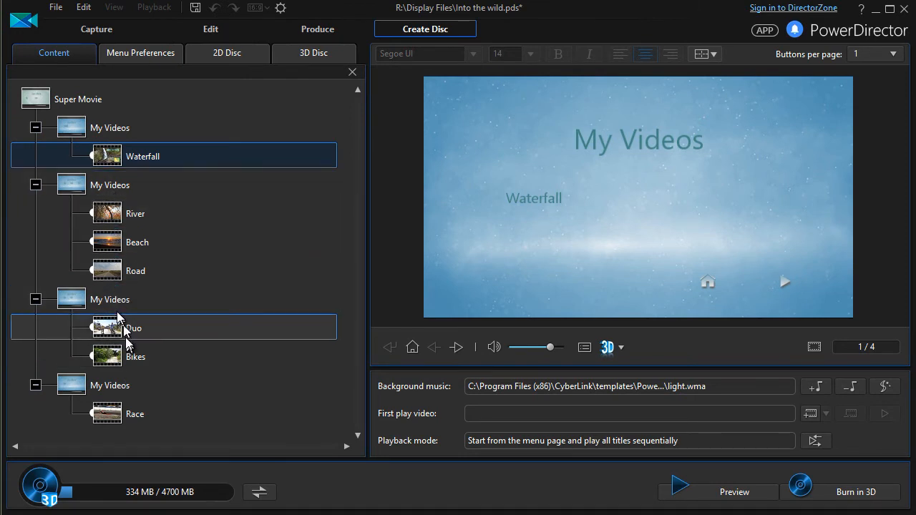
{"action": "left_click", "coordinate": [110, 385]}
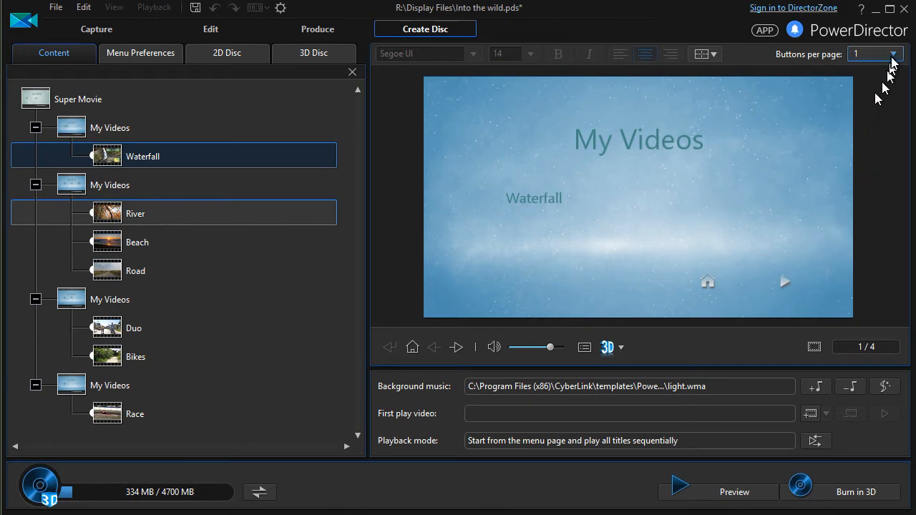
- Restore three buttons per page and select the second menu page
{"action": "left_click", "coordinate": [894, 54]}
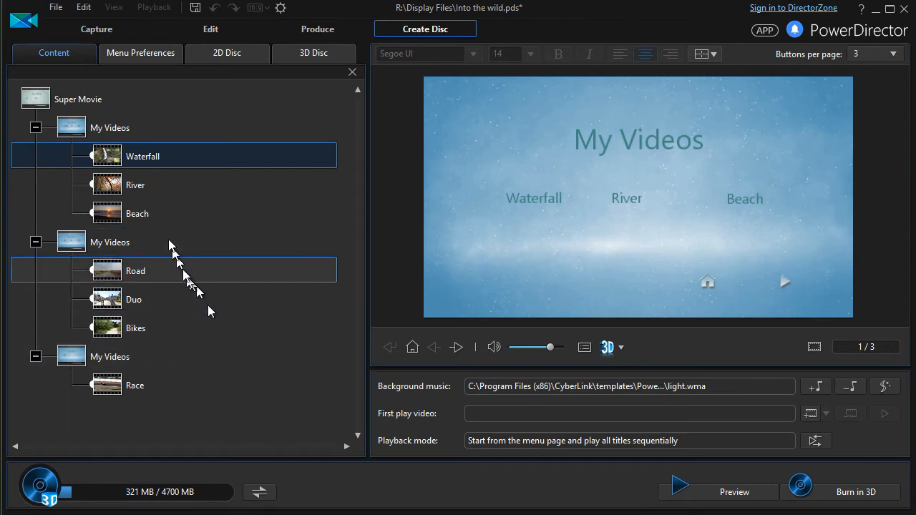
{"action": "left_click", "coordinate": [111, 242]}
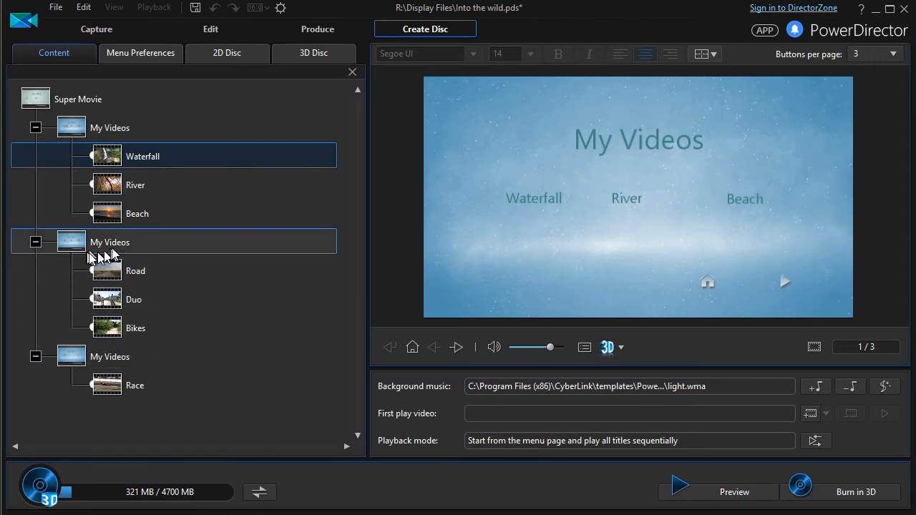
{"action": "mouse_move", "coordinate": [111, 247]}
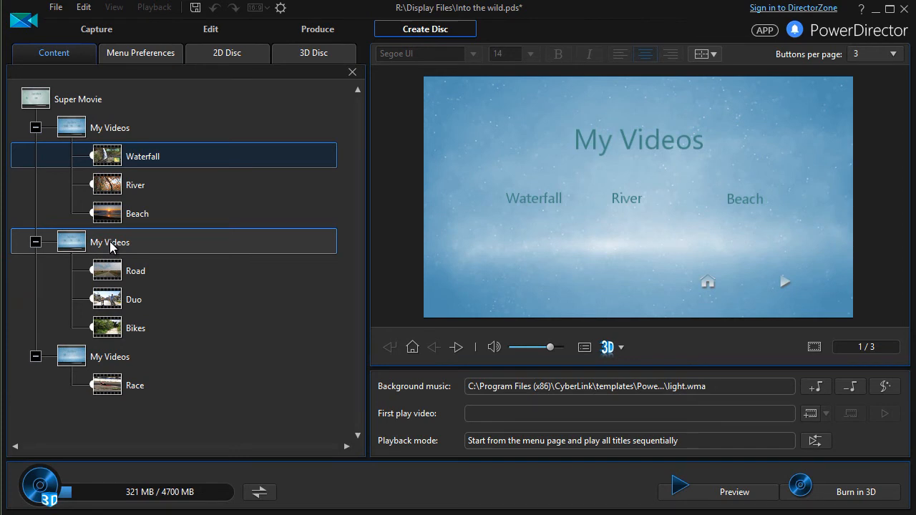
{"action": "left_click", "coordinate": [110, 242]}
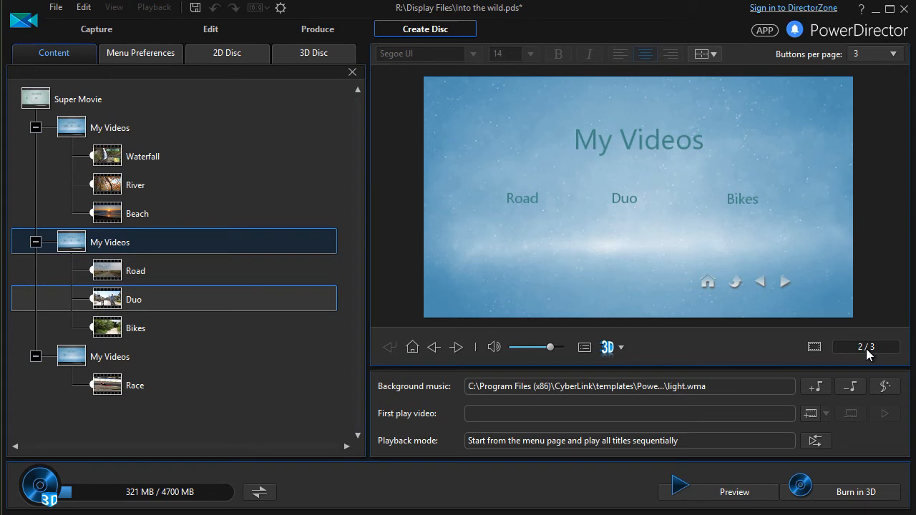
- Limit the second page to two buttons, then select the last page with Bikes and Race
{"action": "left_click", "coordinate": [892, 54]}
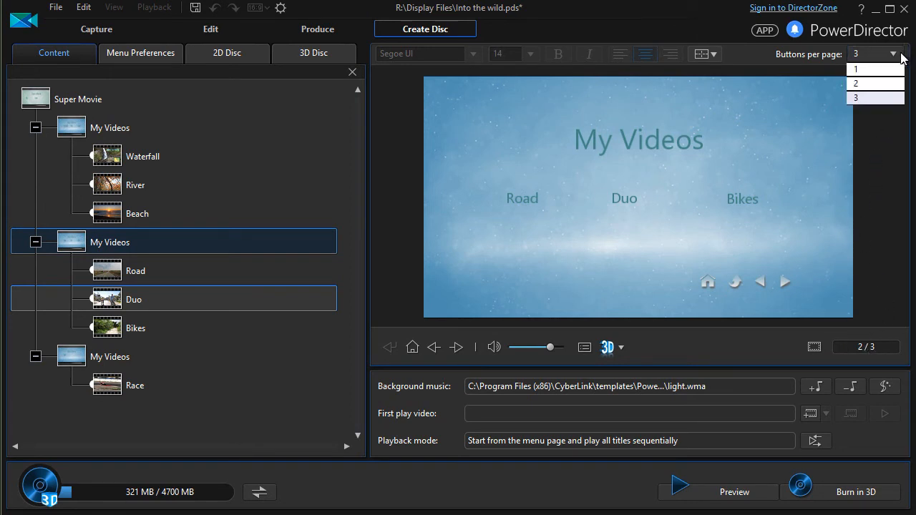
{"action": "left_click", "coordinate": [867, 83]}
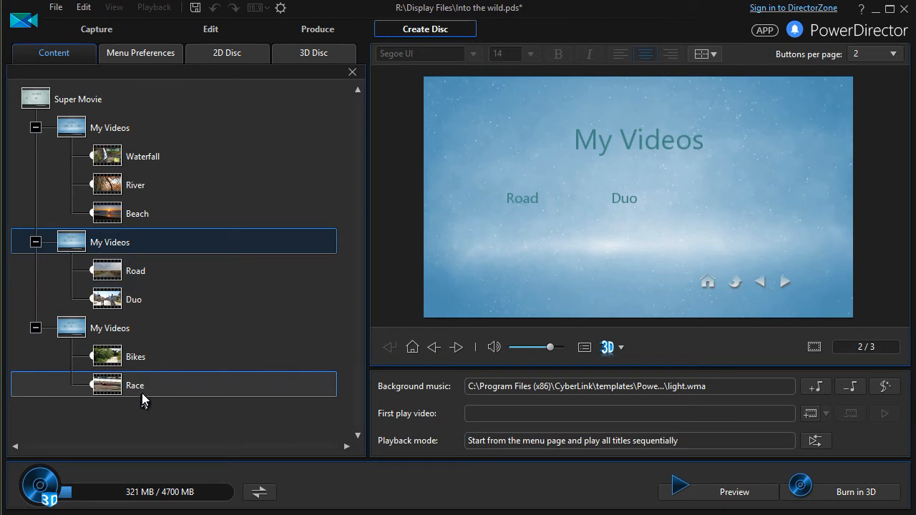
{"action": "left_click", "coordinate": [111, 328]}
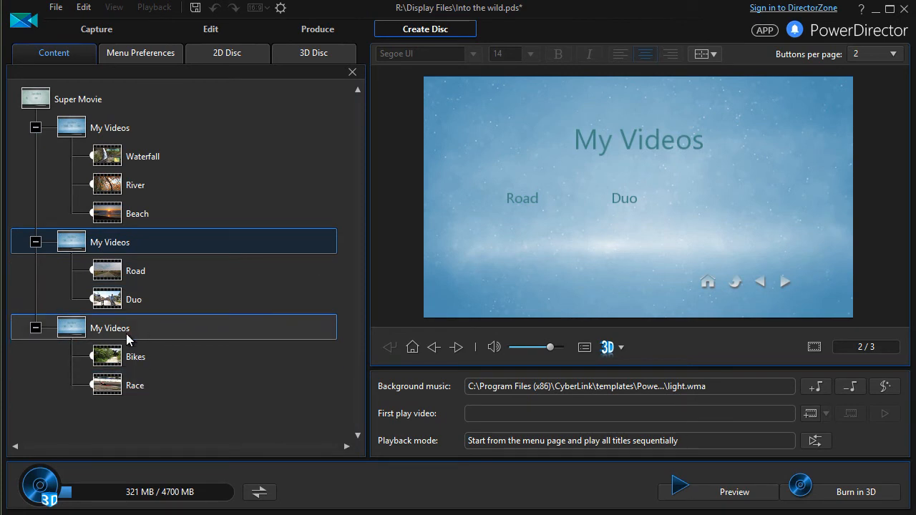
- Retitle the last menu page from My Videos to 'Almost finished'
{"action": "left_click", "coordinate": [110, 328]}
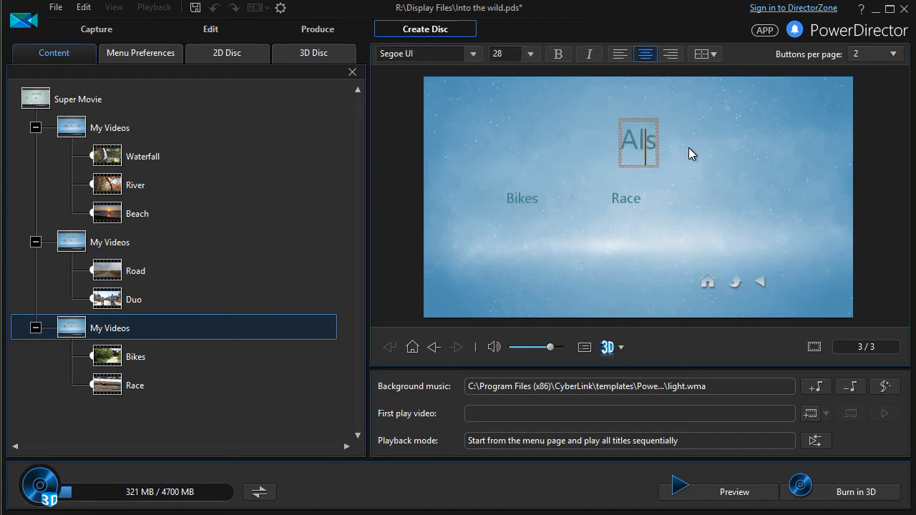
{"action": "type", "text": "Almost finis"}
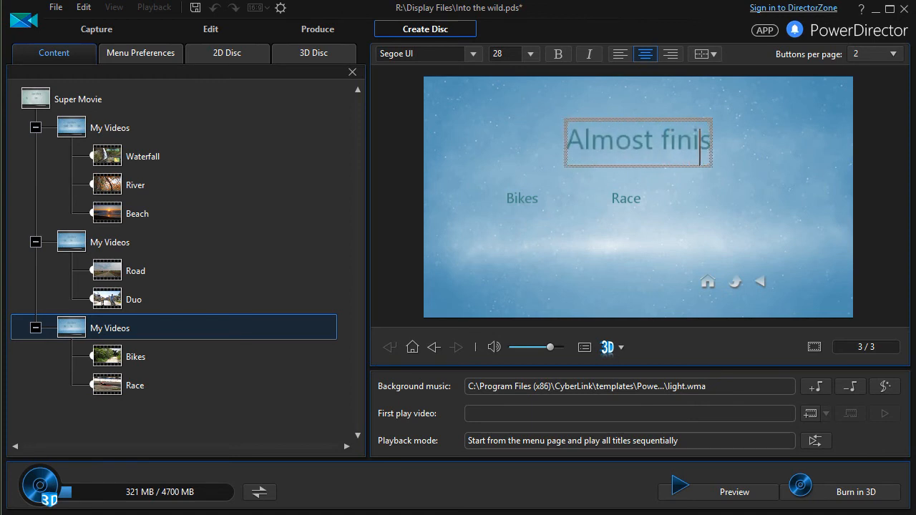
{"action": "type", "text": "hed"}
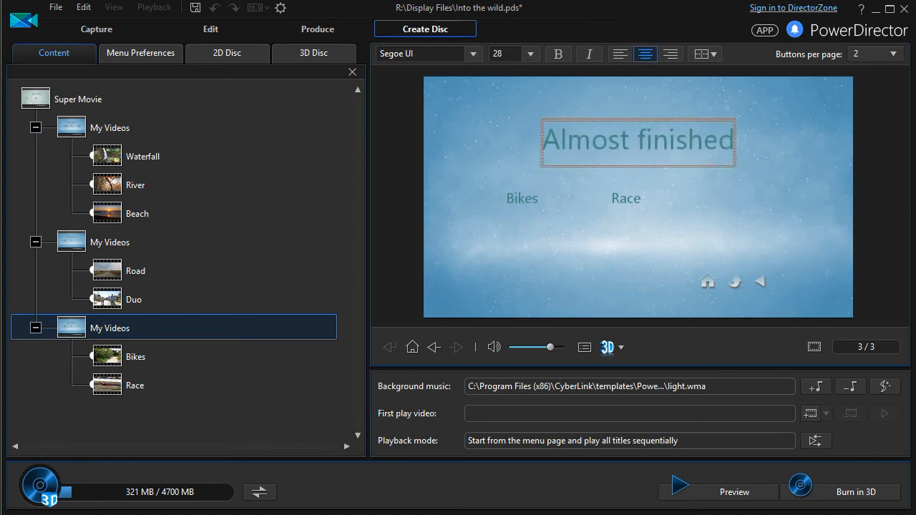
{"action": "mouse_move", "coordinate": [127, 334]}
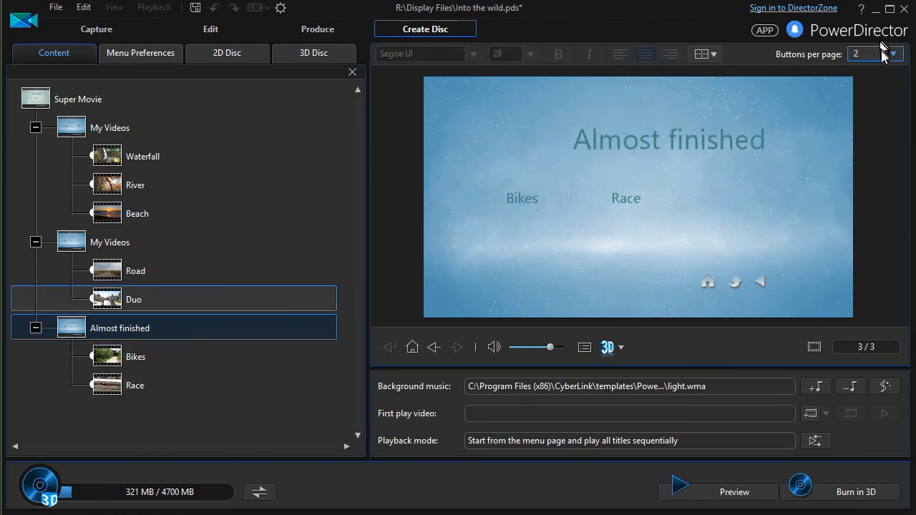
- Set the last page to one button and select the new Race page
{"action": "left_click", "coordinate": [893, 54]}
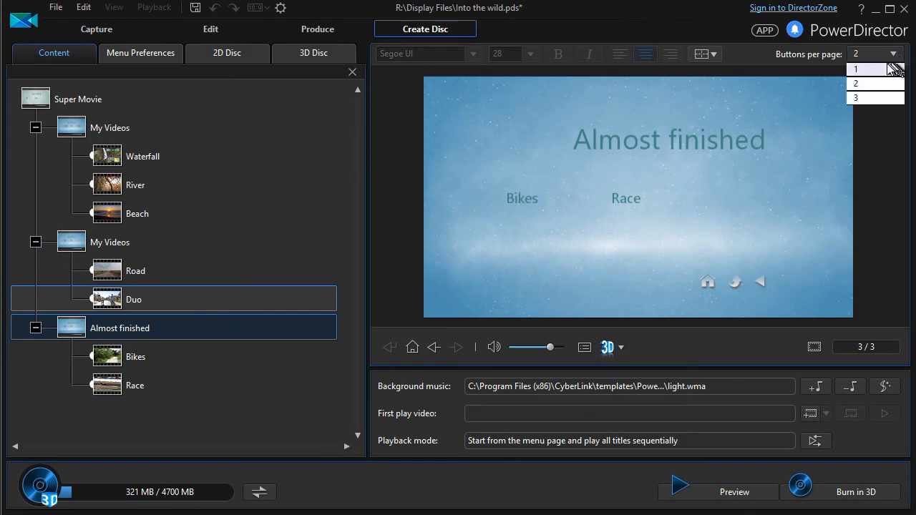
{"action": "left_click", "coordinate": [870, 69]}
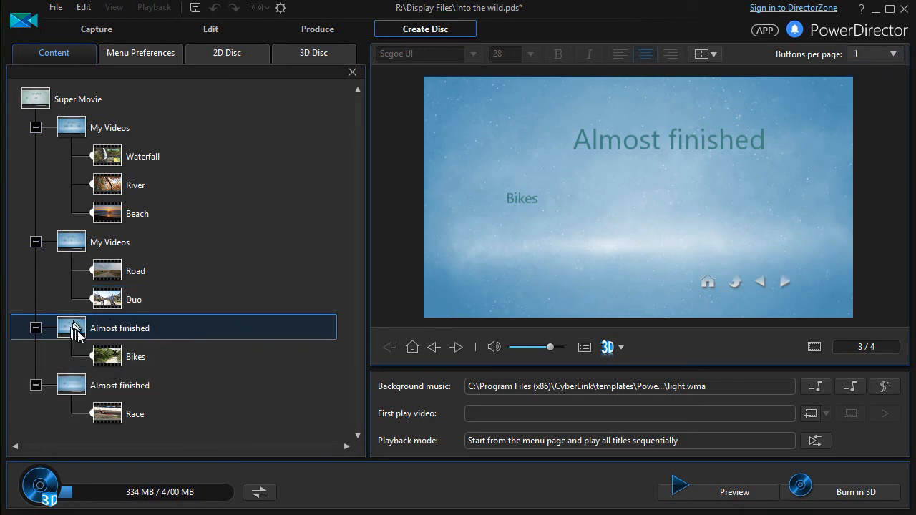
{"action": "left_click", "coordinate": [135, 357]}
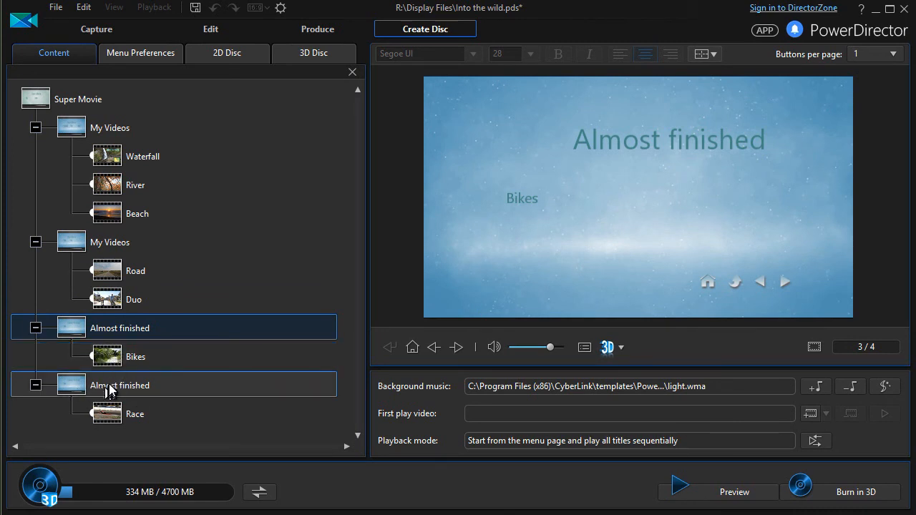
{"action": "mouse_move", "coordinate": [124, 393]}
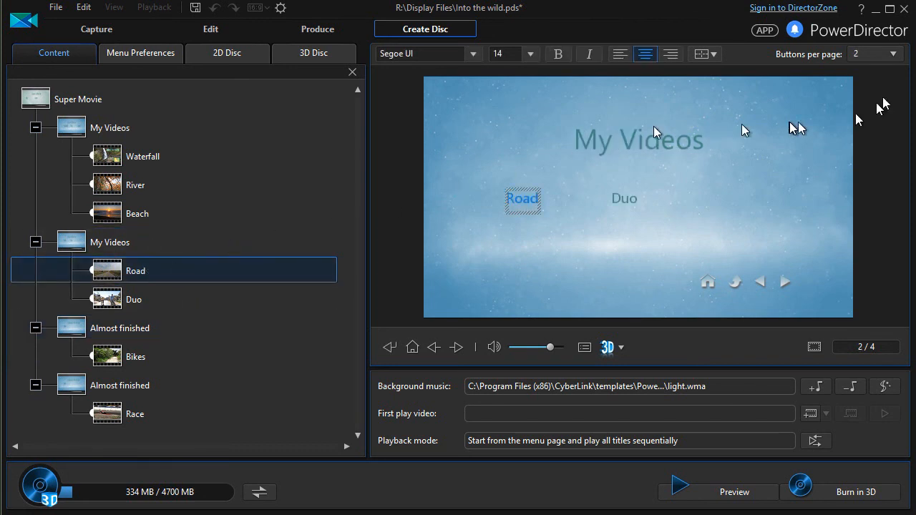
- Set the second page to three buttons so it holds Road, Duo and Bikes
{"action": "left_click", "coordinate": [891, 54]}
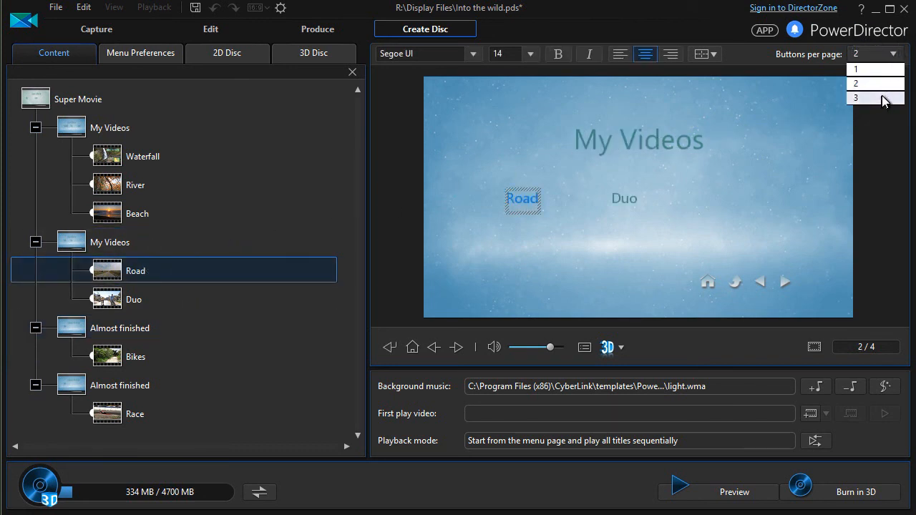
{"action": "left_click", "coordinate": [862, 98]}
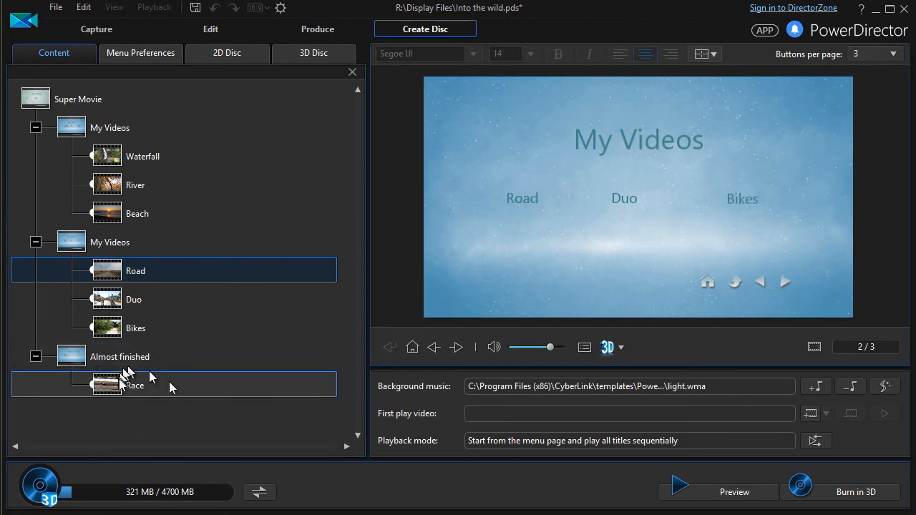
{"action": "mouse_move", "coordinate": [186, 395]}
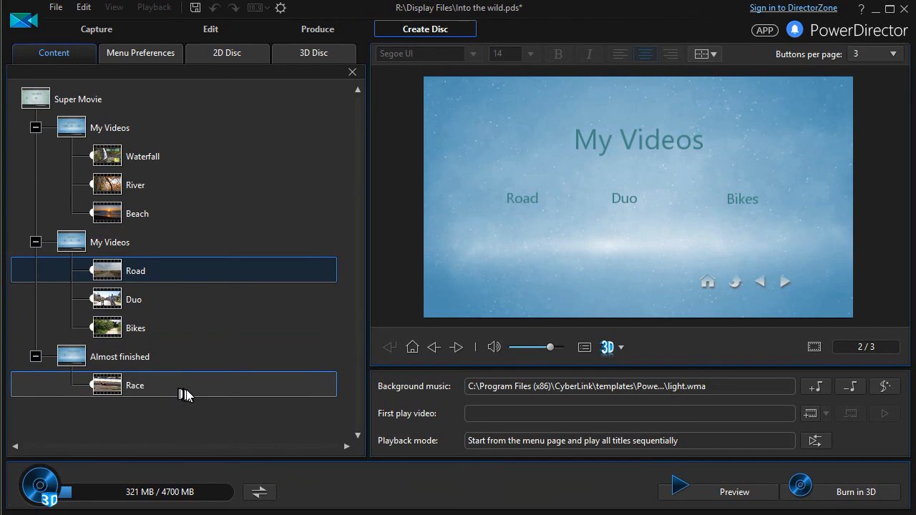
{"action": "mouse_move", "coordinate": [189, 391]}
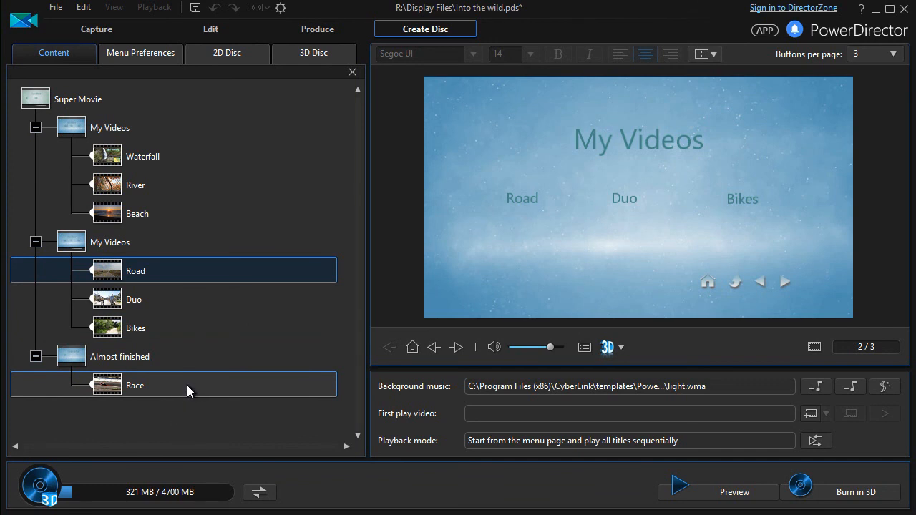
{"action": "mouse_move", "coordinate": [269, 151]}
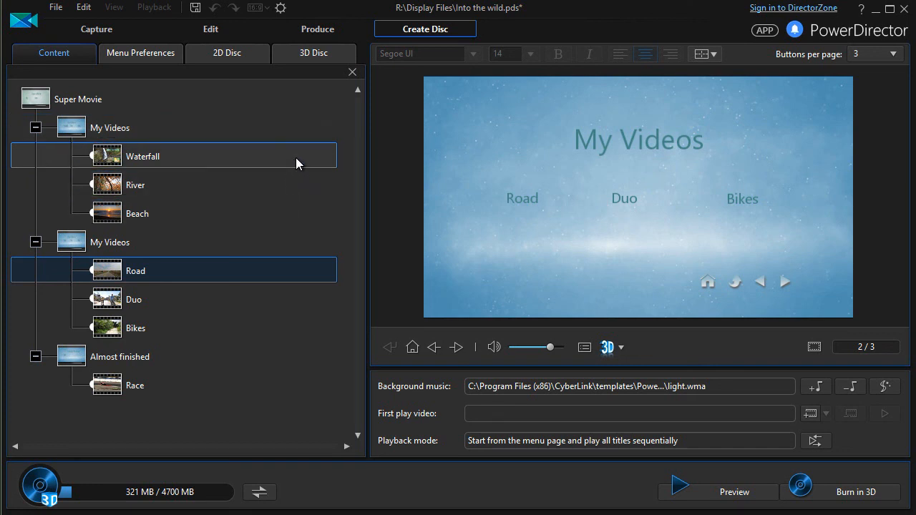
{"action": "mouse_move", "coordinate": [322, 163]}
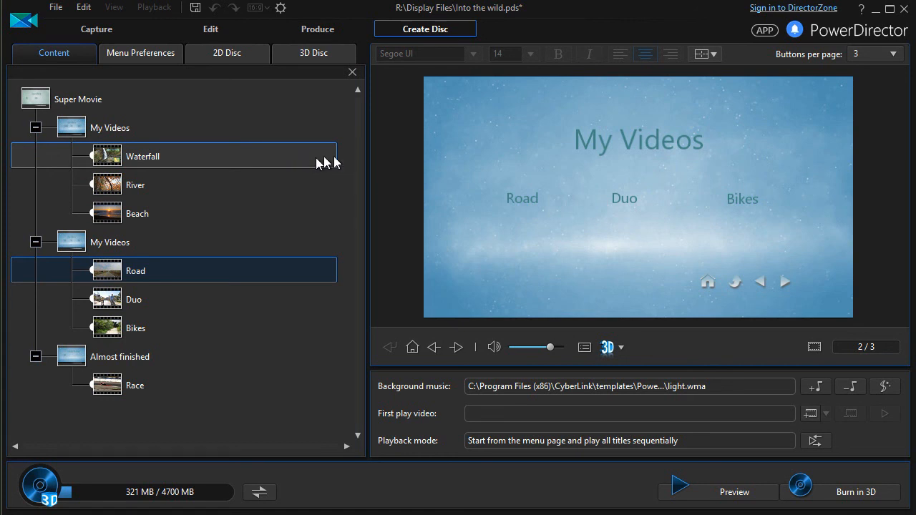